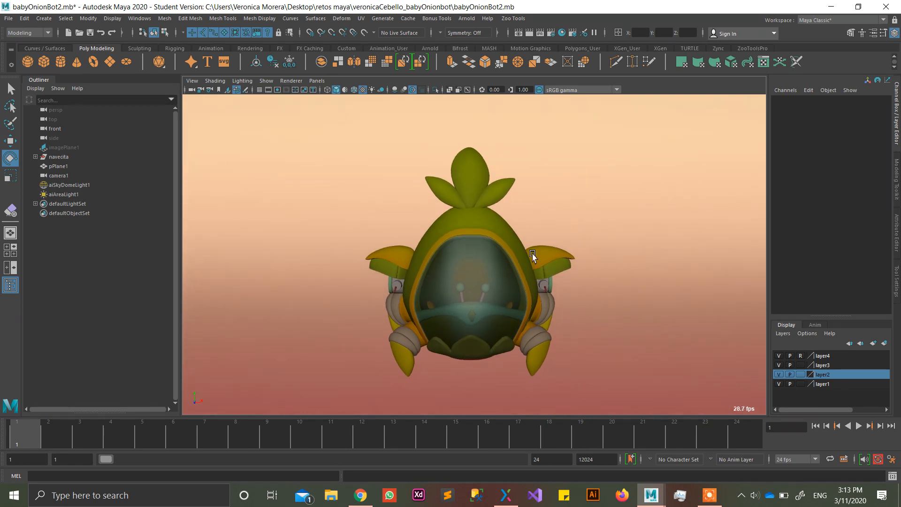
# Select the navecita ship model and glance at the Channel Box Edit menu
pyautogui.click(59, 156)
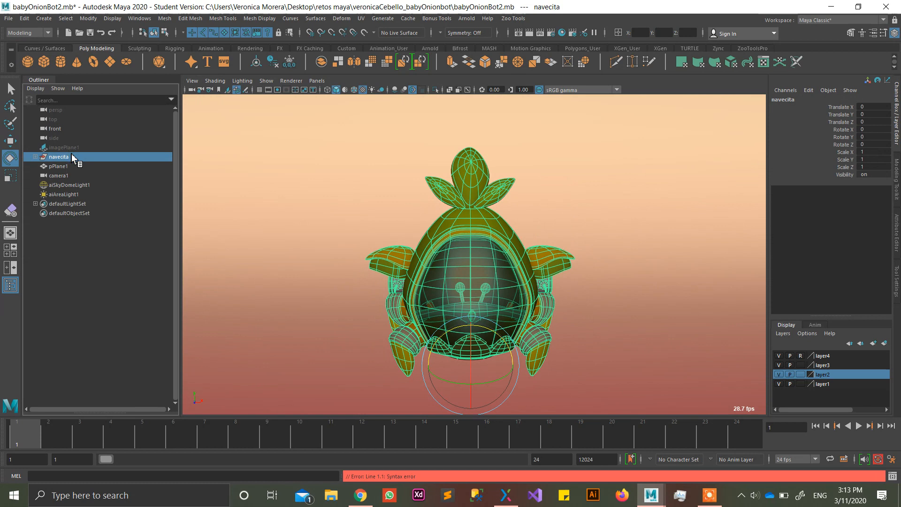
pyautogui.moveTo(532, 374)
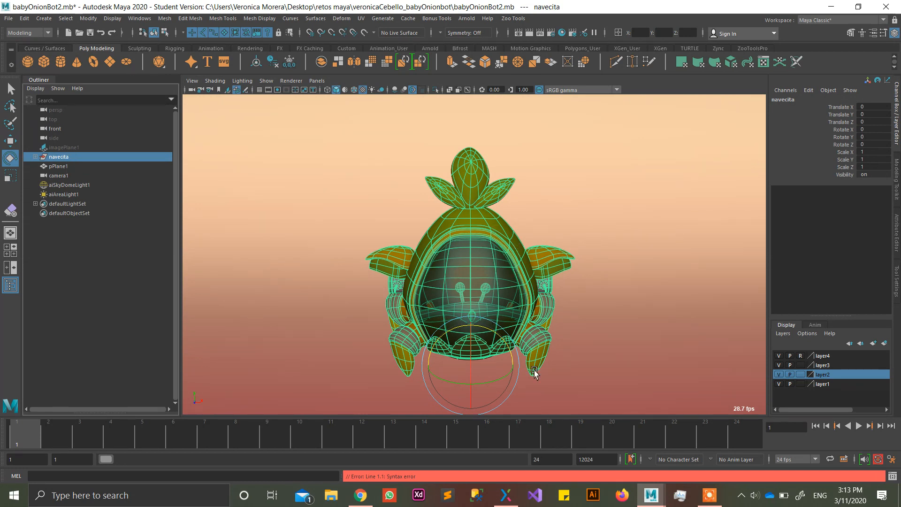
pyautogui.moveTo(591, 256)
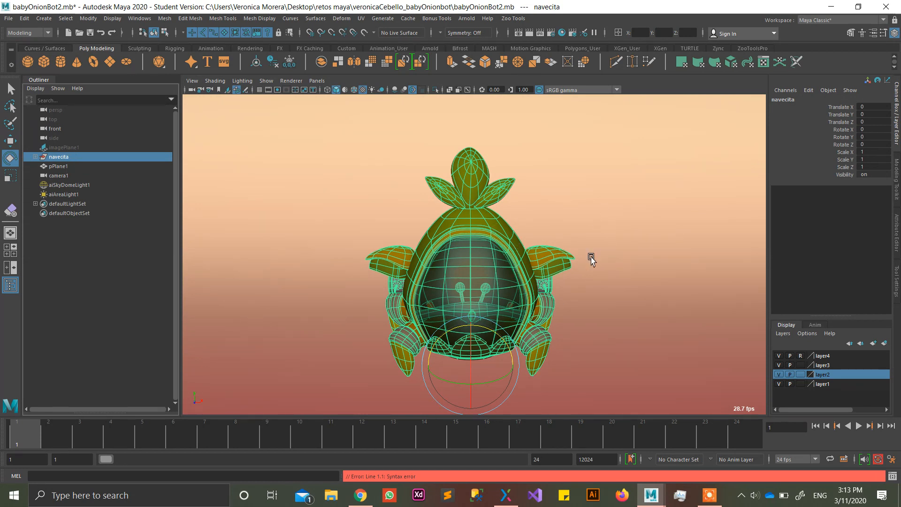
pyautogui.moveTo(585, 266)
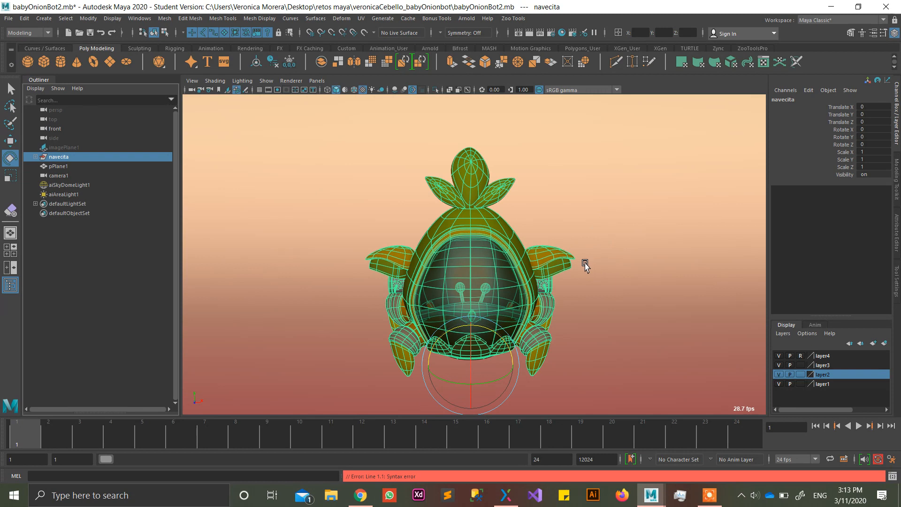
pyautogui.moveTo(822, 107)
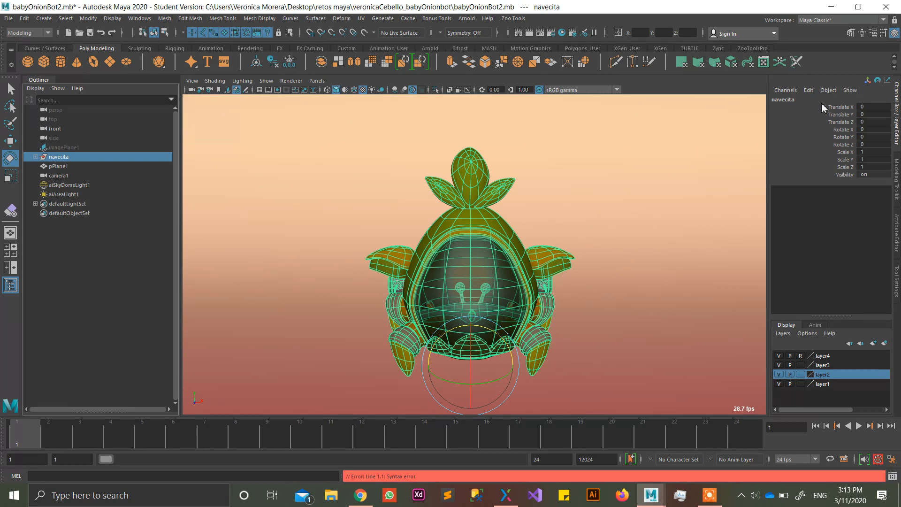
pyautogui.click(808, 90)
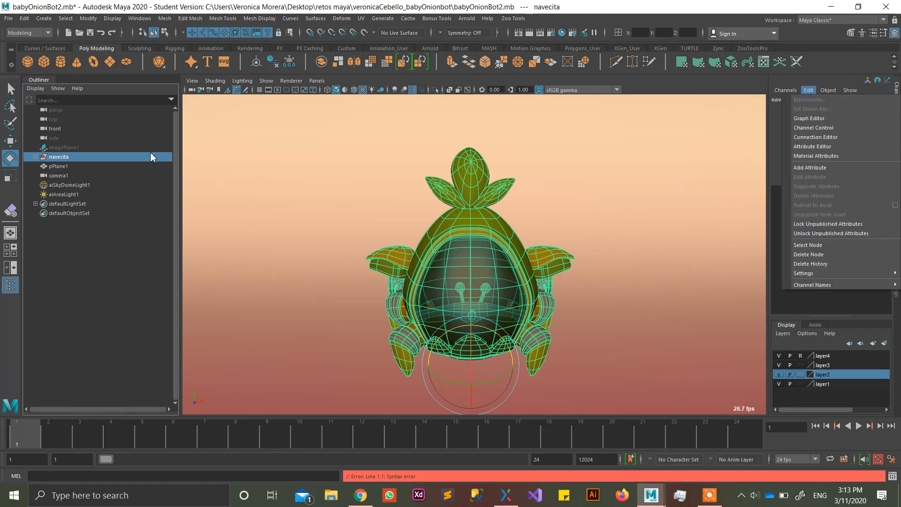
pyautogui.click(58, 157)
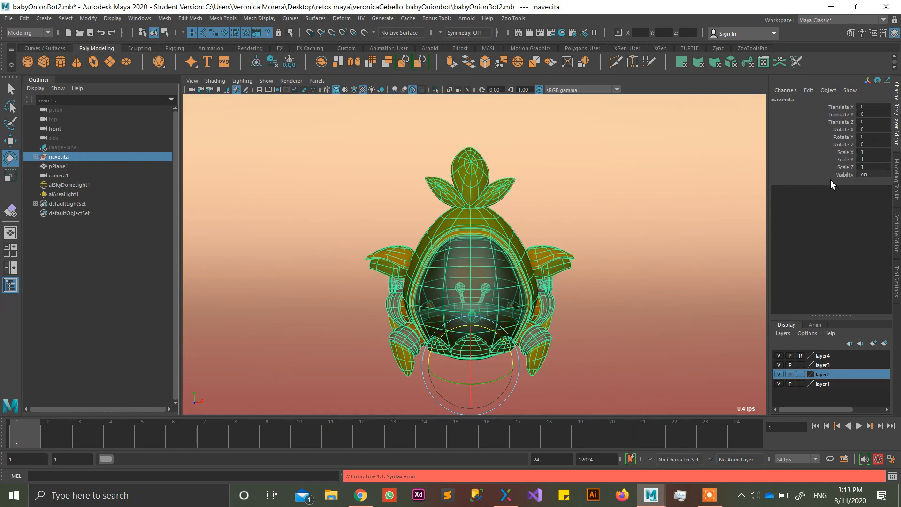
# Start a scaleY expression in the Expression Editor and rename navecita to ship in the Outliner
pyautogui.click(808, 90)
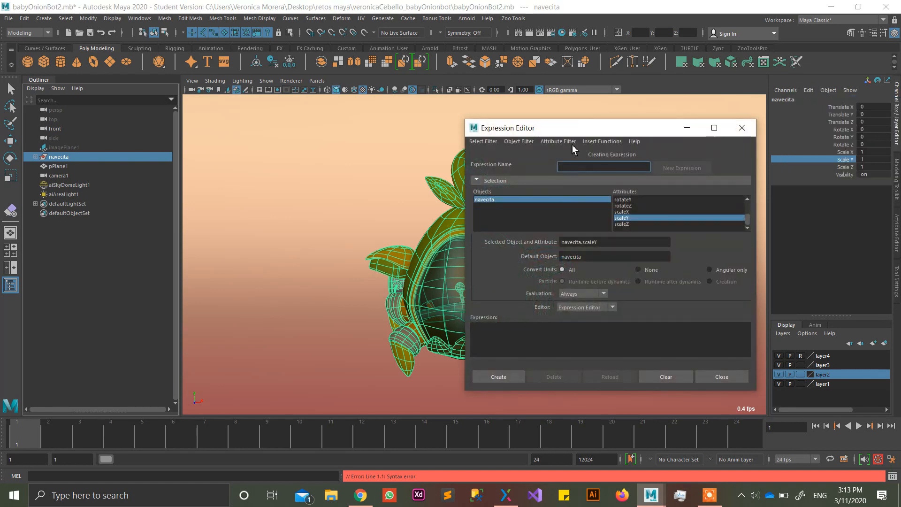
pyautogui.moveTo(506, 128); pyautogui.dragTo(506, 64)
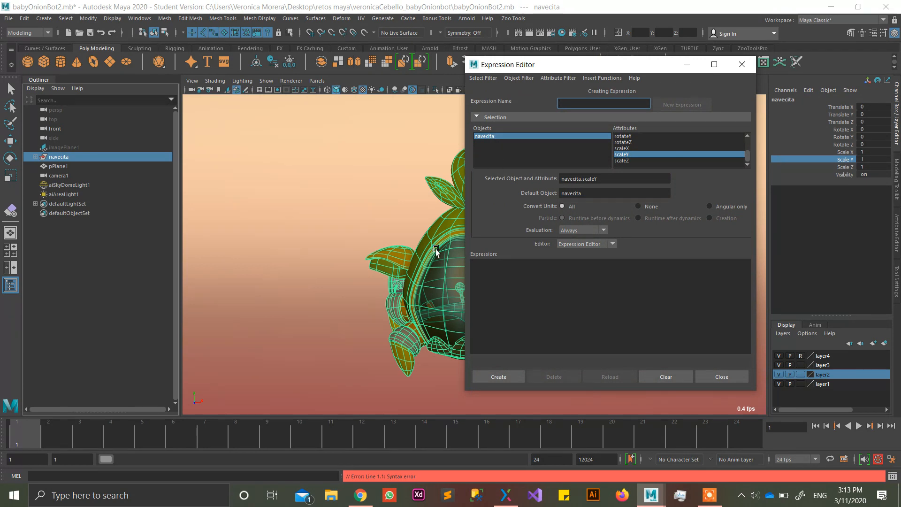
pyautogui.rightClick(58, 157)
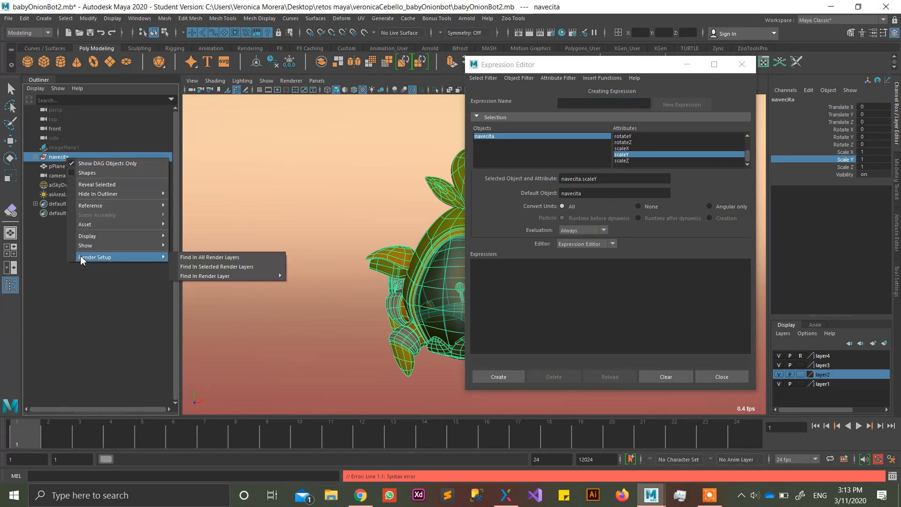
pyautogui.click(58, 156)
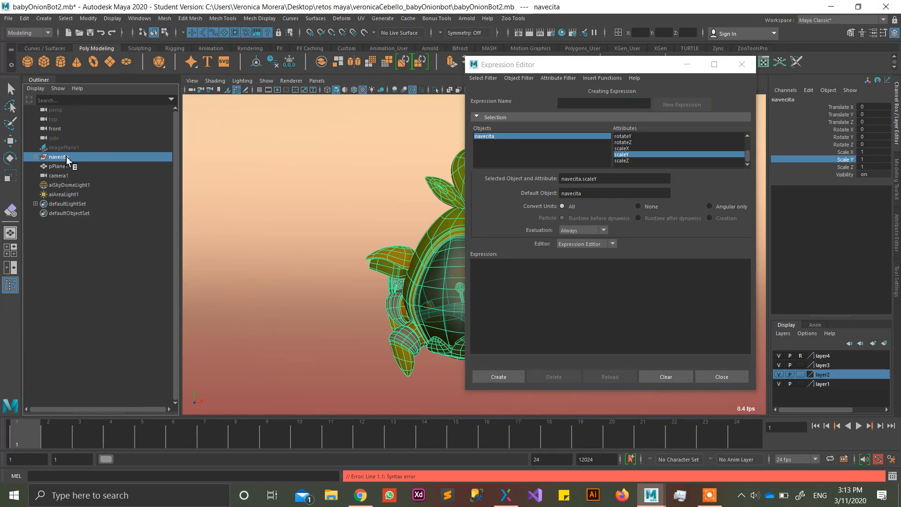
pyautogui.write('ship')
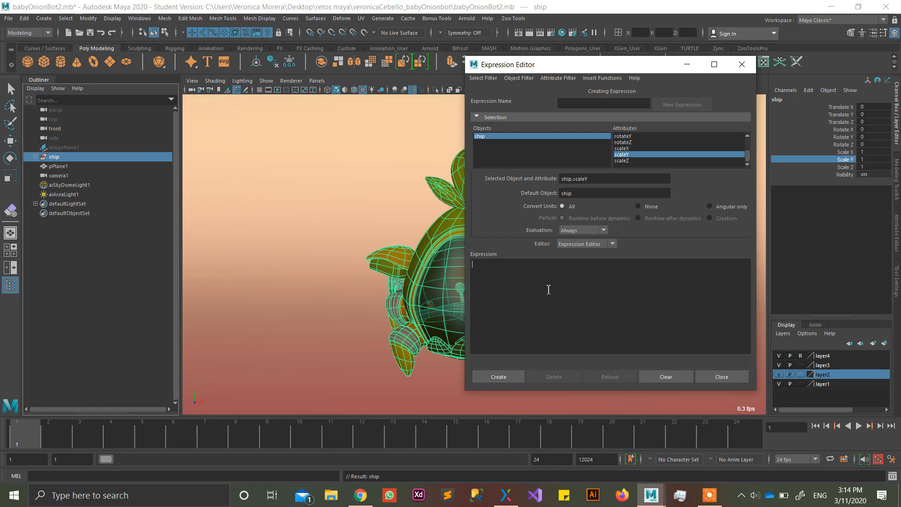
# Write the line ship.sx = rand(0.9,1.1); in the Expression Editor
pyautogui.write('ship.scaleX')
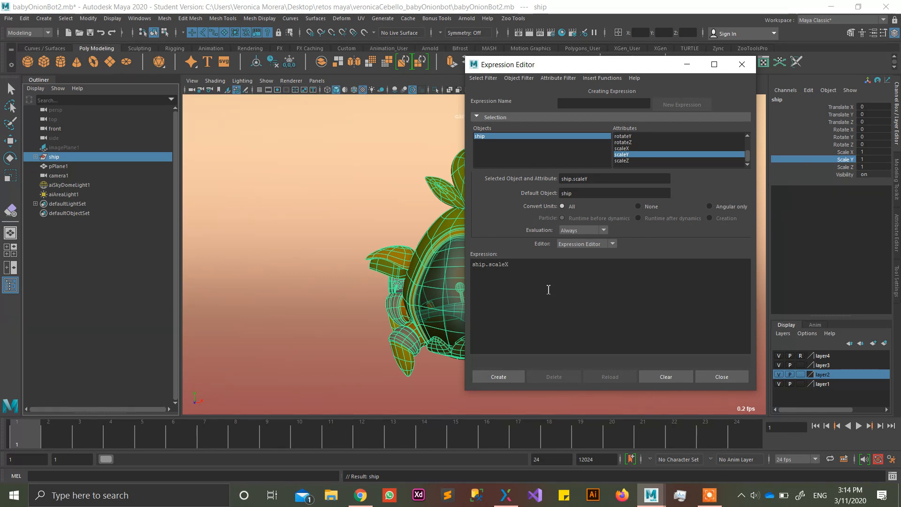
pyautogui.press('BackSpace')
pyautogui.write('x')
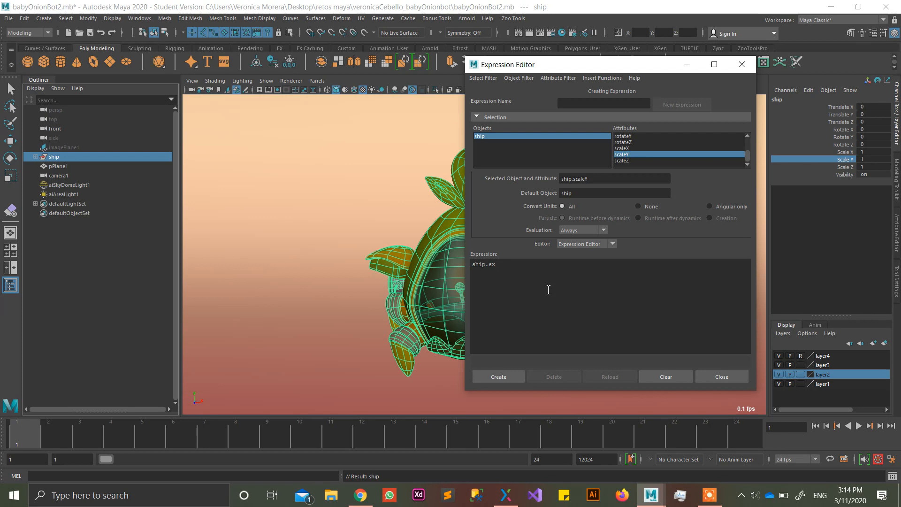
pyautogui.write('=')
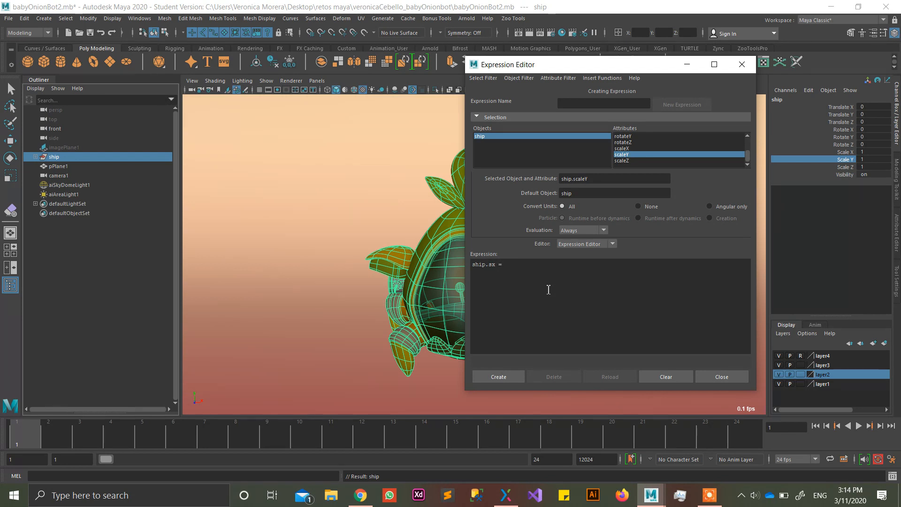
pyautogui.write('rand')
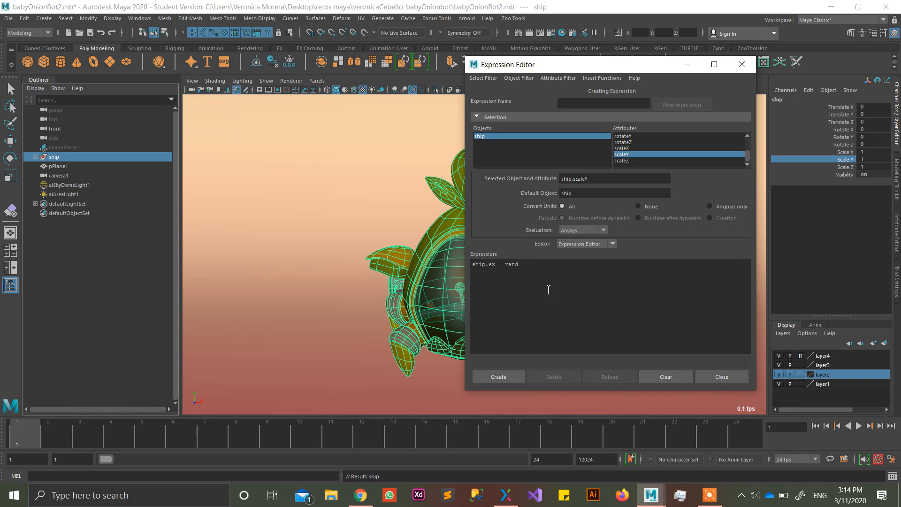
pyautogui.write('()')
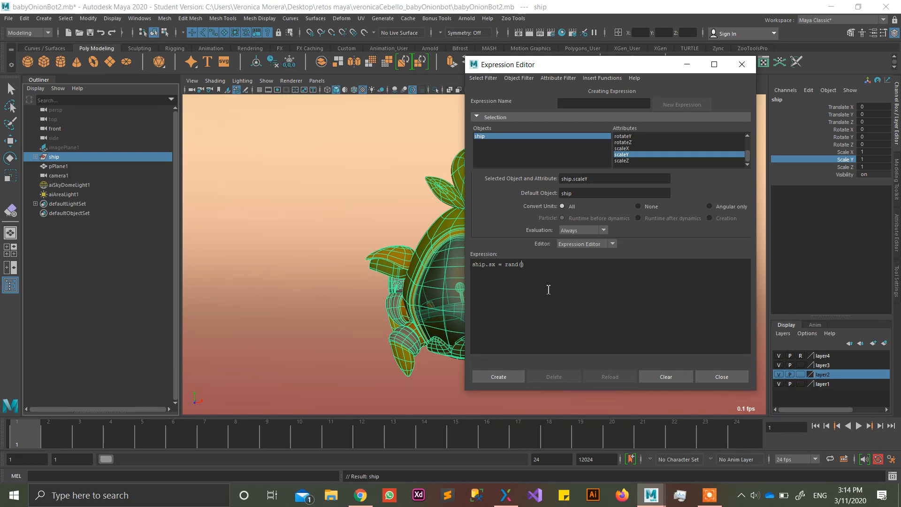
pyautogui.write('0.9')
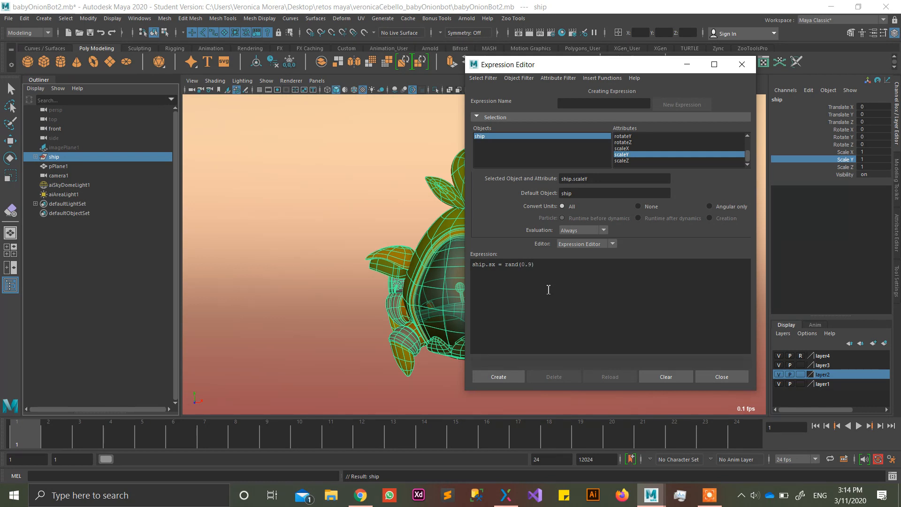
pyautogui.write(',')
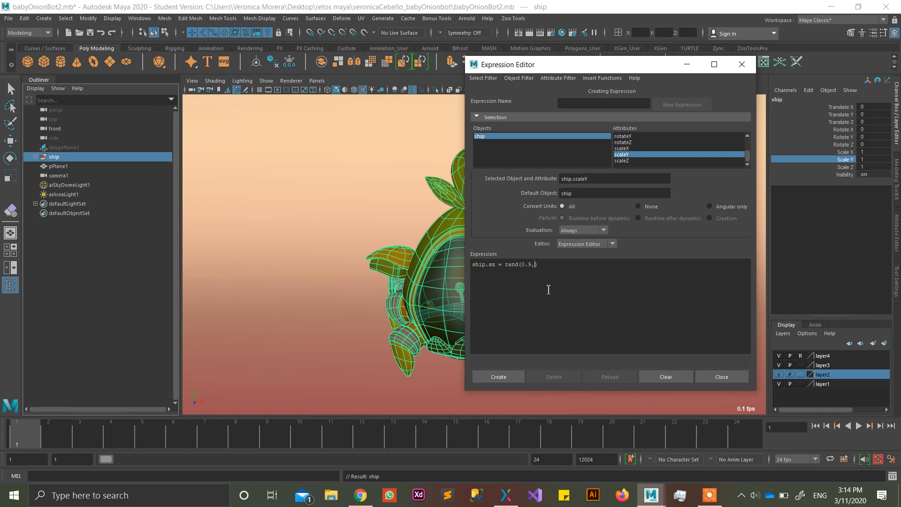
pyautogui.write('1,1)')
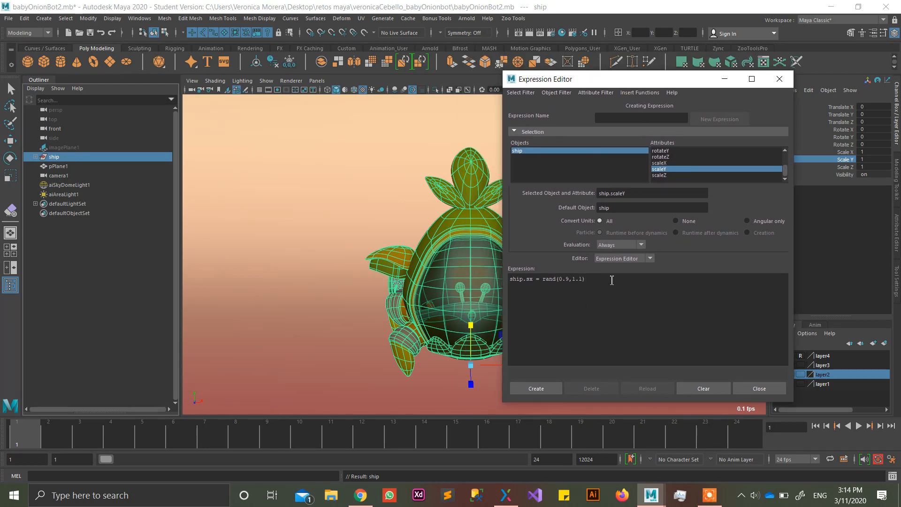
pyautogui.write(';')
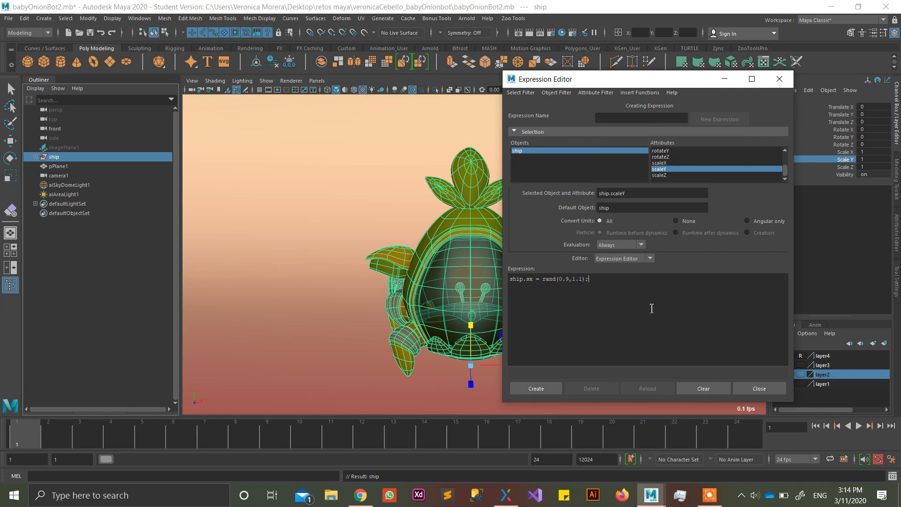
# Duplicate the line twice for ship.sy and ship.sz with the same rand(0.9,1.1) range
pyautogui.tripleClick(549, 279)
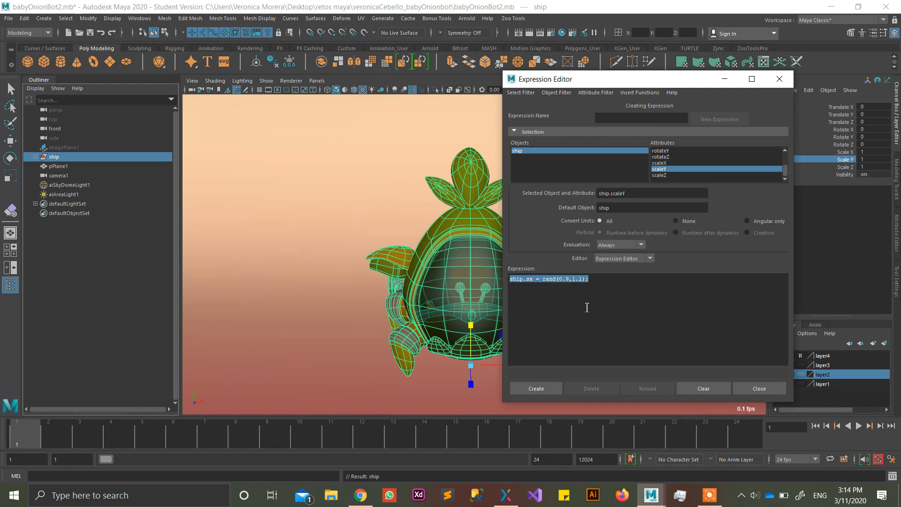
pyautogui.write('ship.sx = rand(0.9,1.1);')
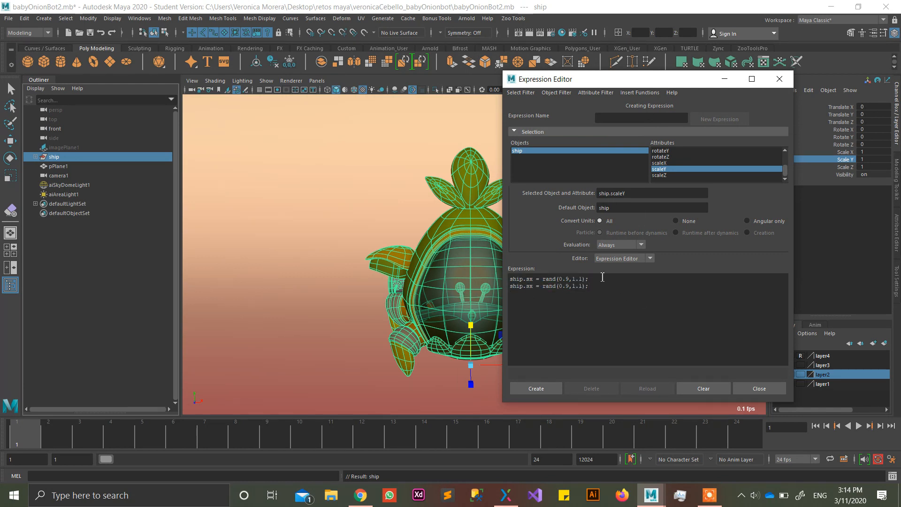
pyautogui.write('ship.sx = rand(0.9,1.1);')
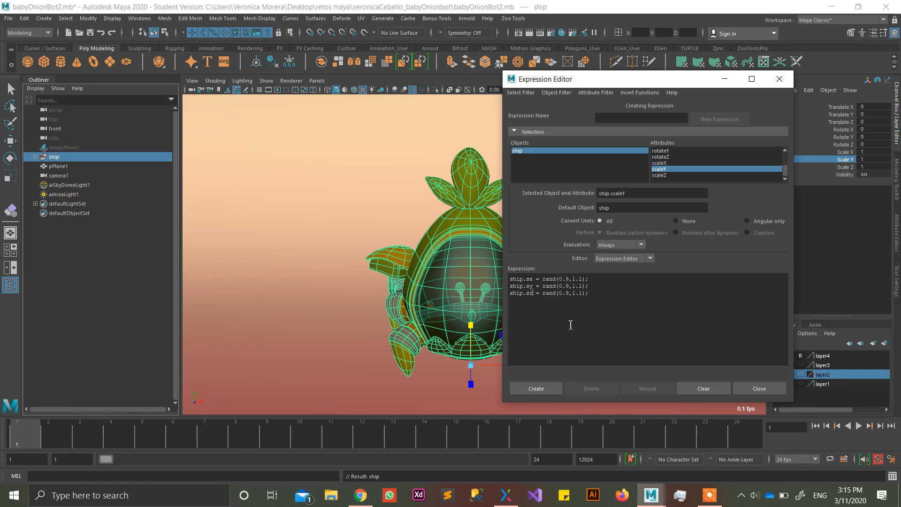
# Create the expression, play the scene to see the scale jitter, and restore the Expression Editor
pyautogui.click(535, 388)
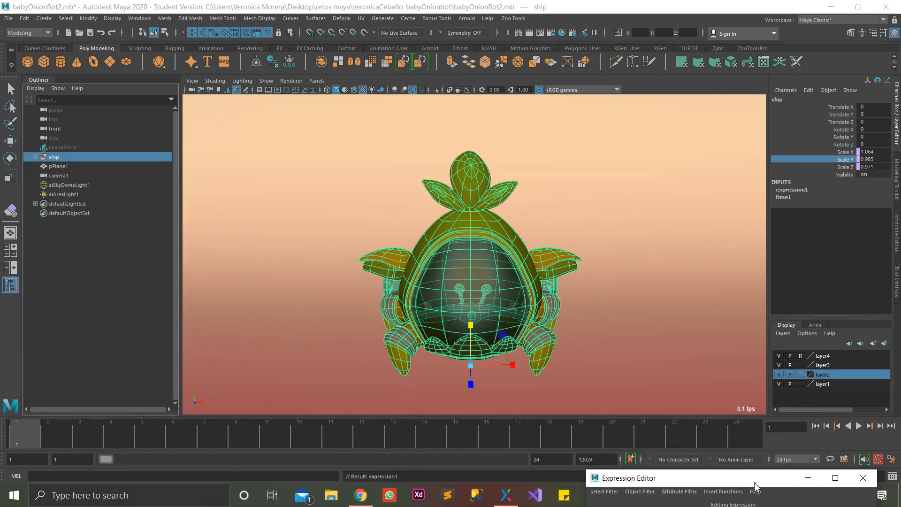
pyautogui.click(858, 426)
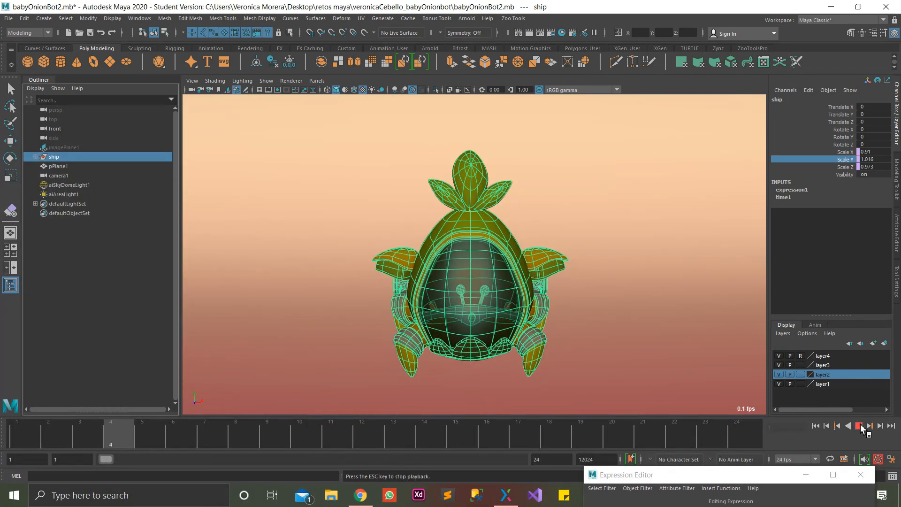
pyautogui.click(858, 426)
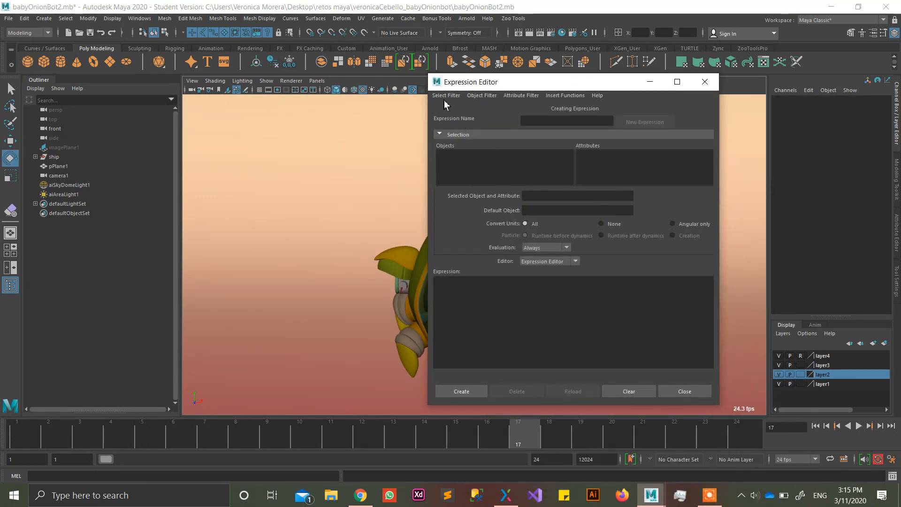
# Reload expression1, change the ranges to rand(0.99,1), apply the edit and hide the editor
pyautogui.click(53, 156)
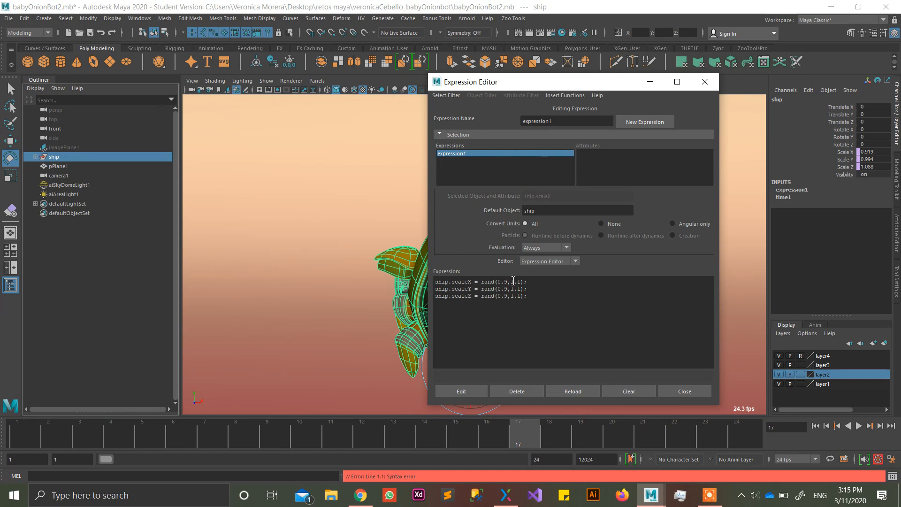
pyautogui.write('9')
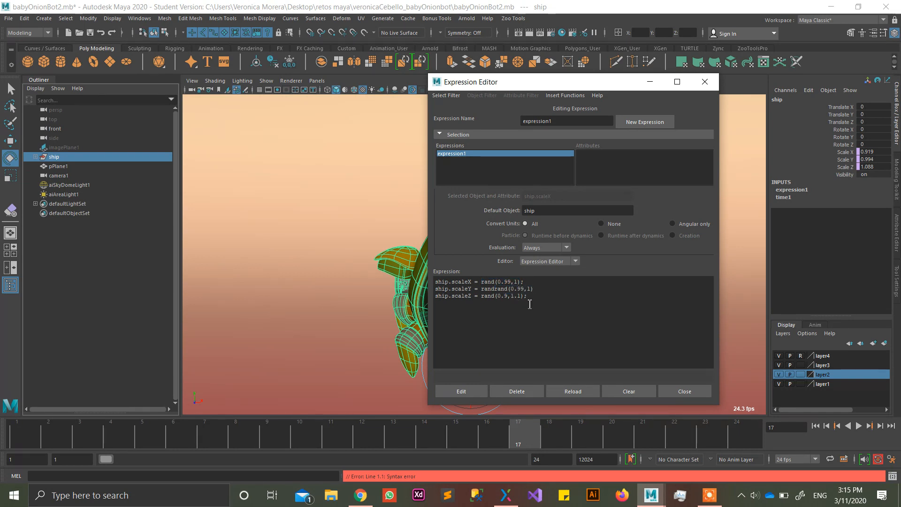
pyautogui.moveTo(485, 289); pyautogui.dragTo(533, 288)
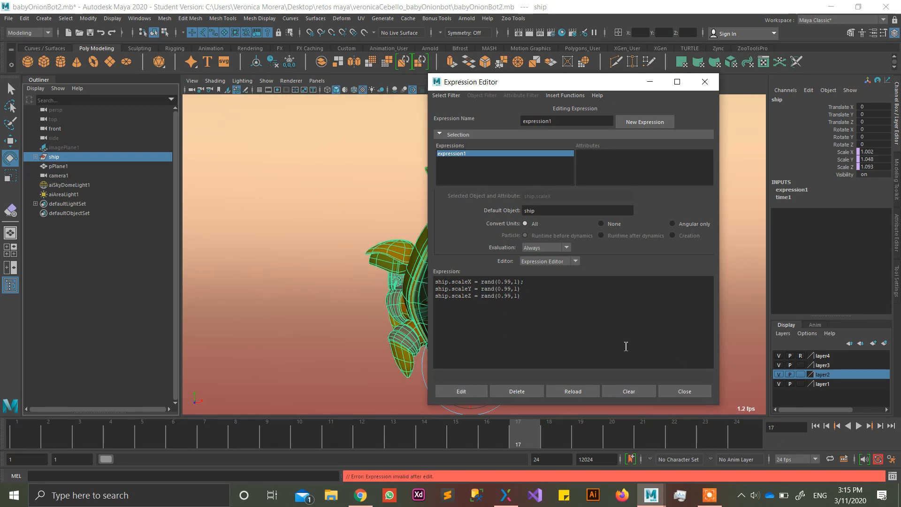
pyautogui.moveTo(663, 149)
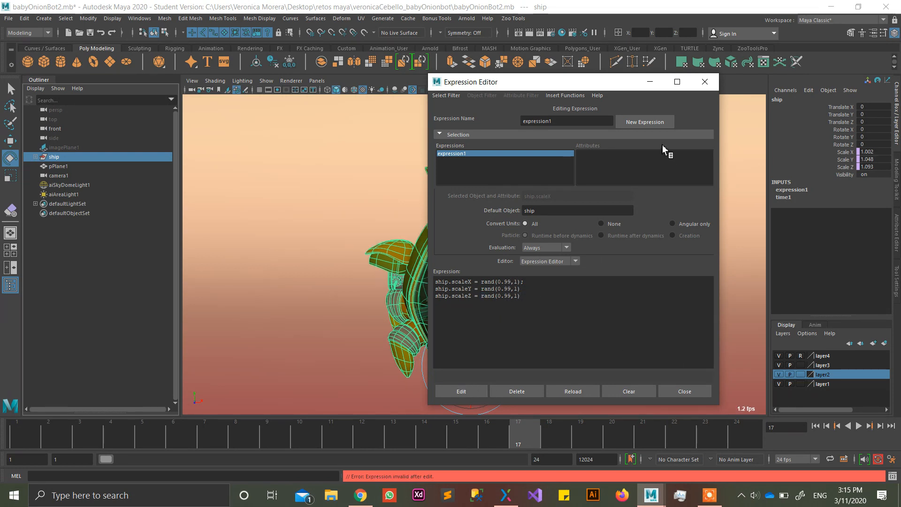
pyautogui.click(684, 391)
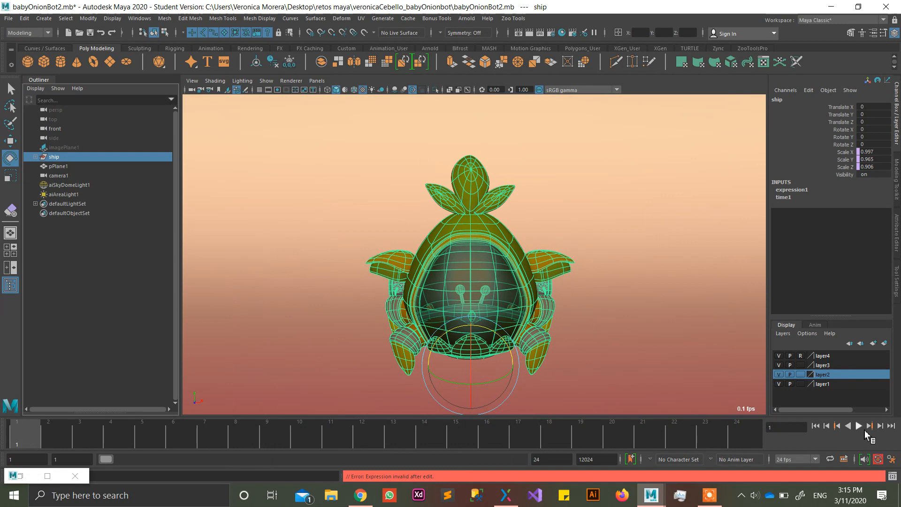
# Play the animation to check the gentler shake
pyautogui.click(860, 439)
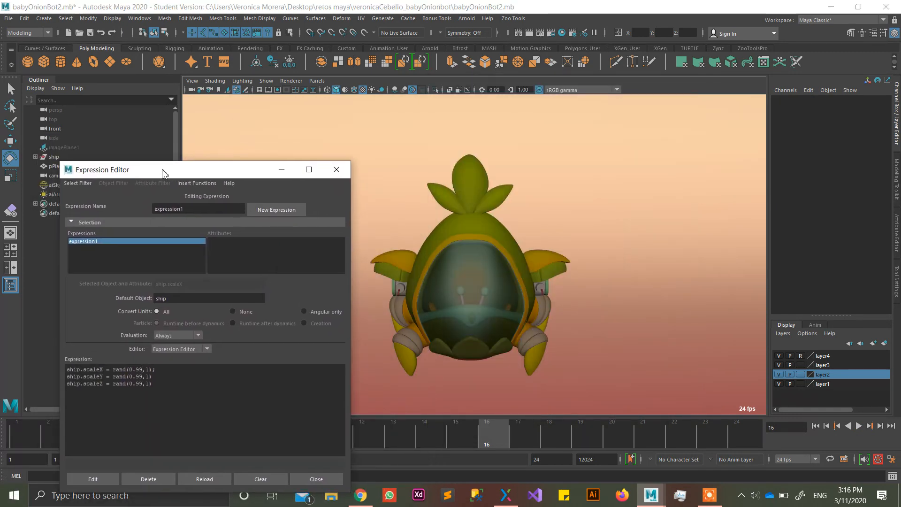
# Add a keyable float attribute autoShake to ship via Channel Box Add Attribute
pyautogui.moveTo(164, 170); pyautogui.dragTo(226, 194)
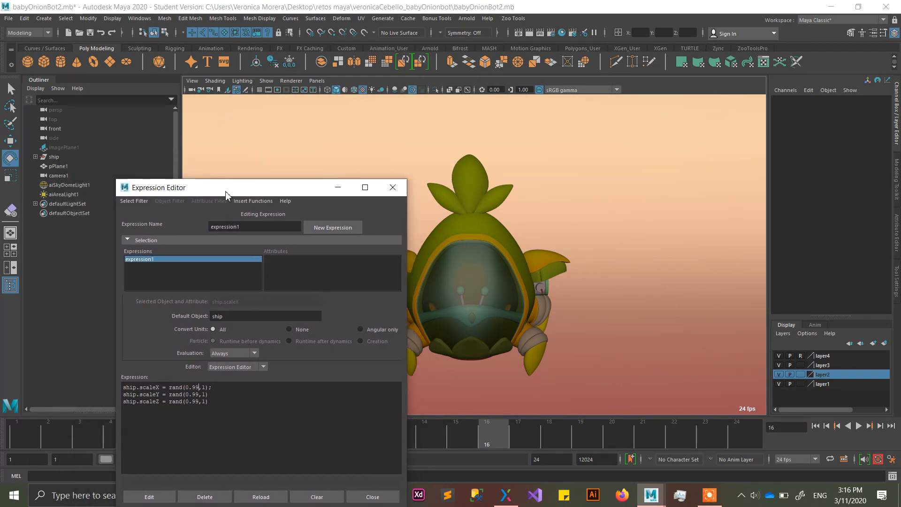
pyautogui.moveTo(225, 187); pyautogui.dragTo(229, 172)
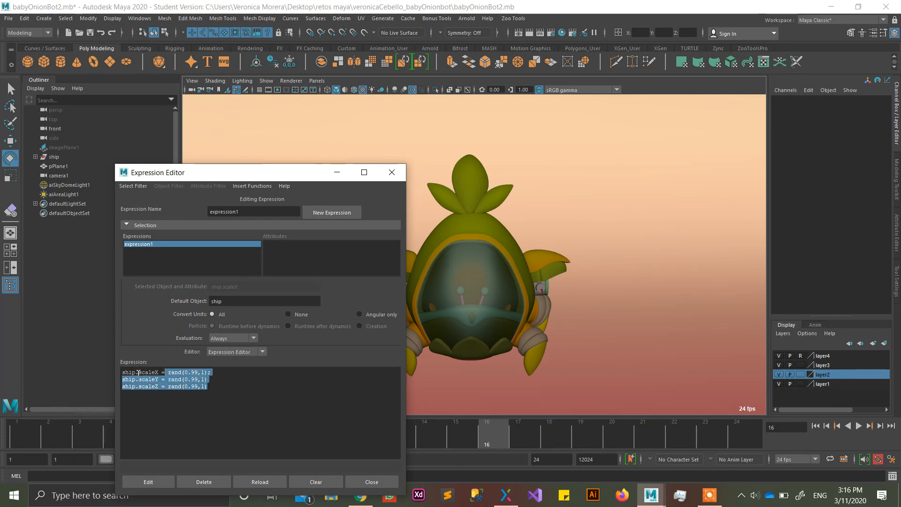
pyautogui.click(54, 157)
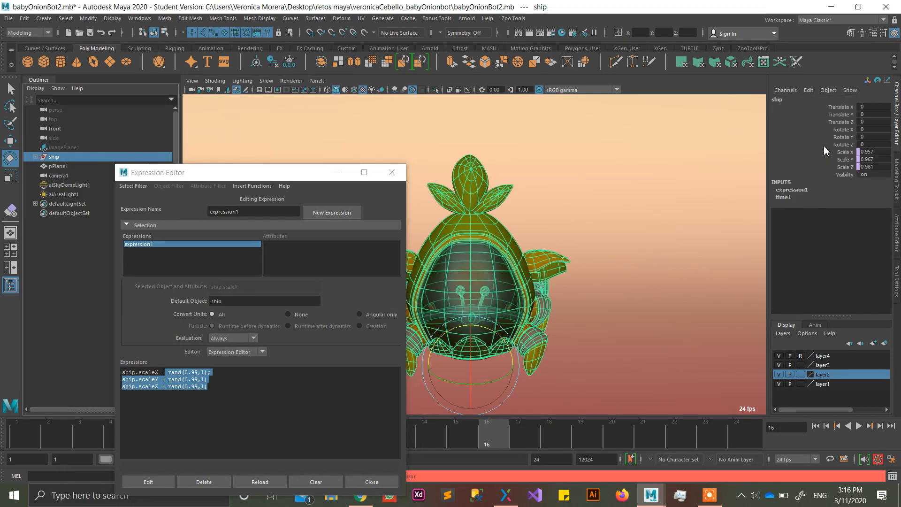
pyautogui.click(808, 90)
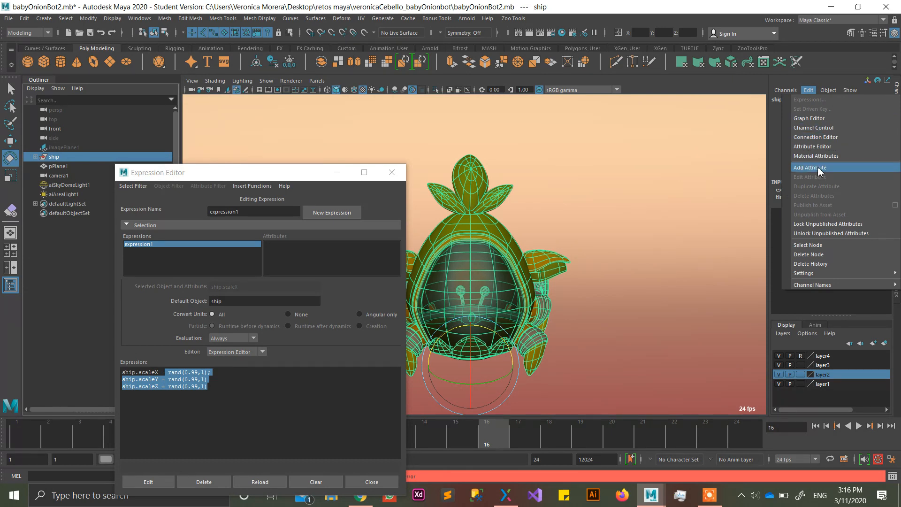
pyautogui.click(809, 167)
pyautogui.write('autoS')
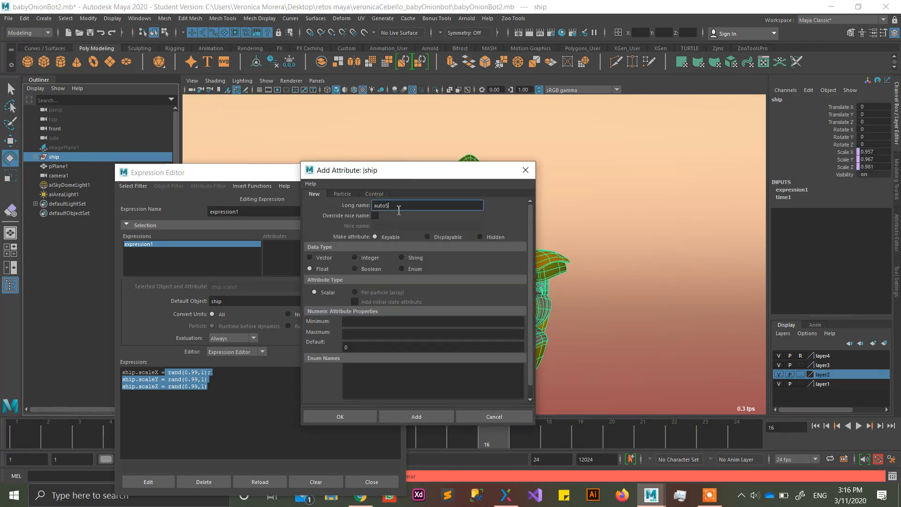
pyautogui.write('hake')
pyautogui.click(433, 321)
pyautogui.write('0')
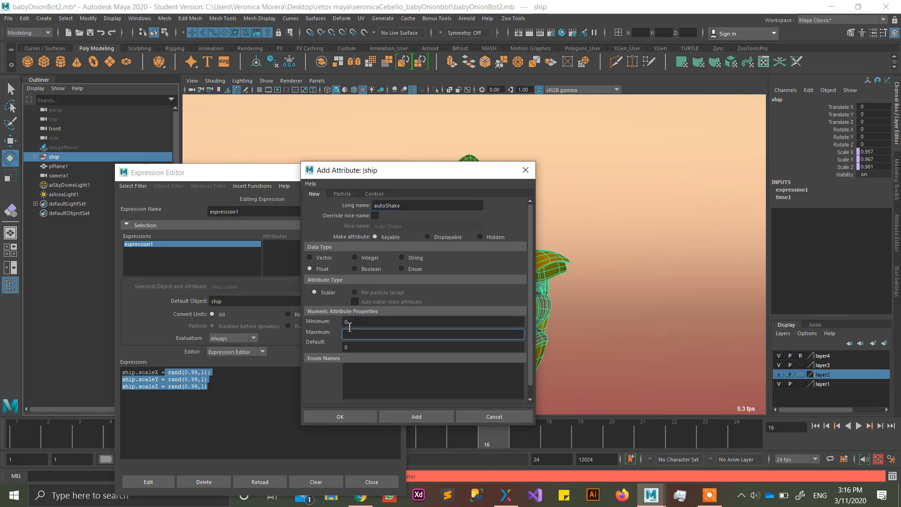
pyautogui.write('5')
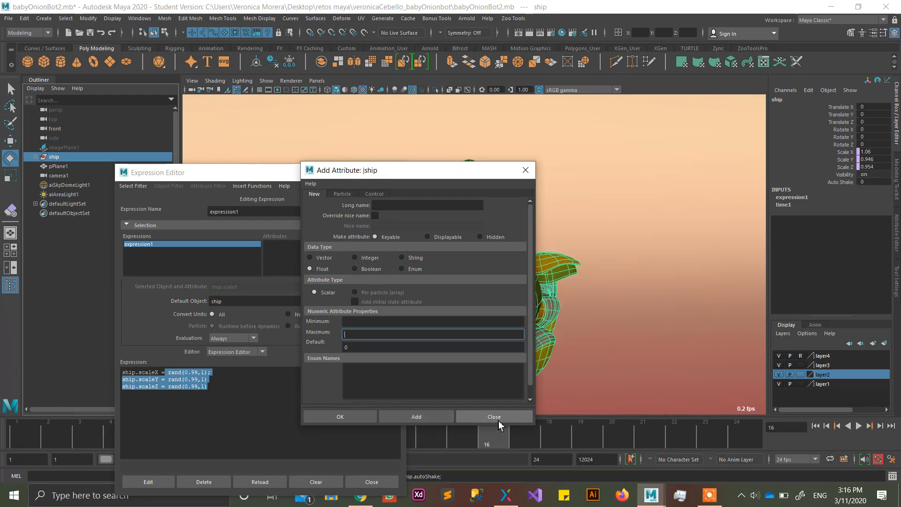
pyautogui.click(493, 417)
pyautogui.write('$')
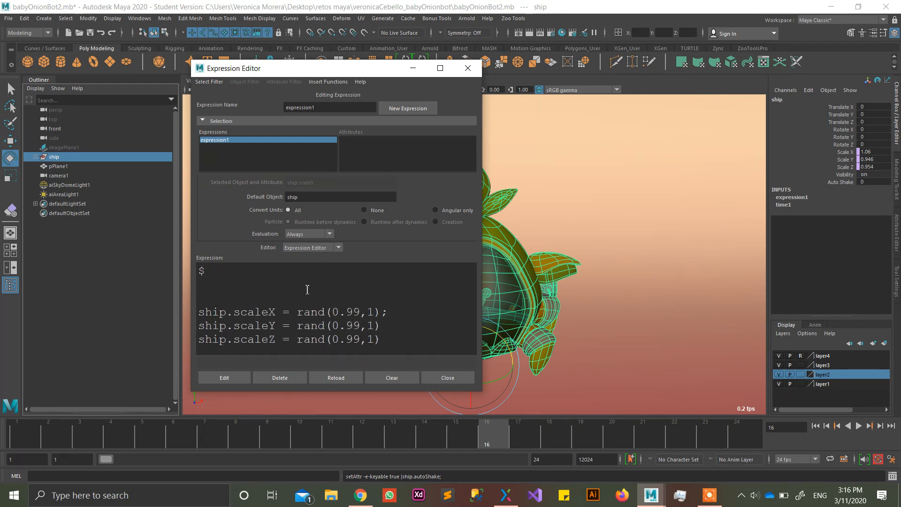
# Write $min = 1 - ship.autoShake/100; above the scale lines in expression1
pyautogui.write('min')
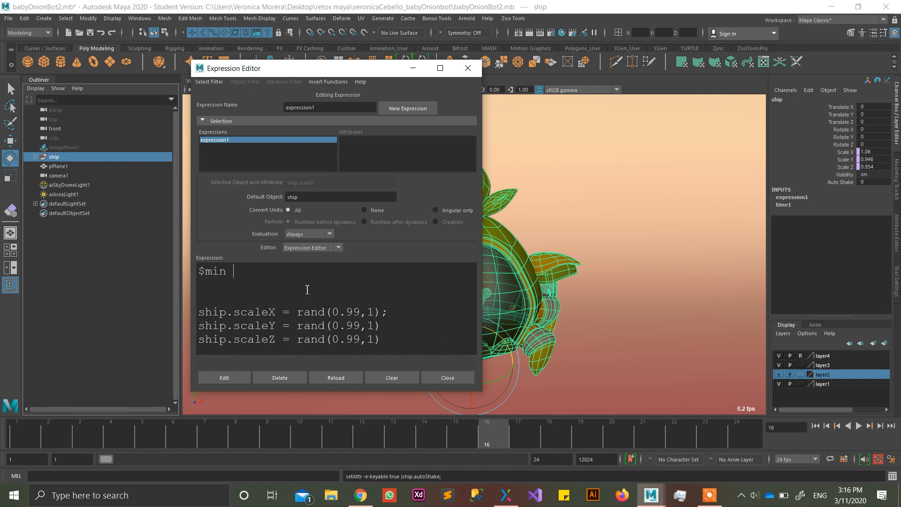
pyautogui.write('=')
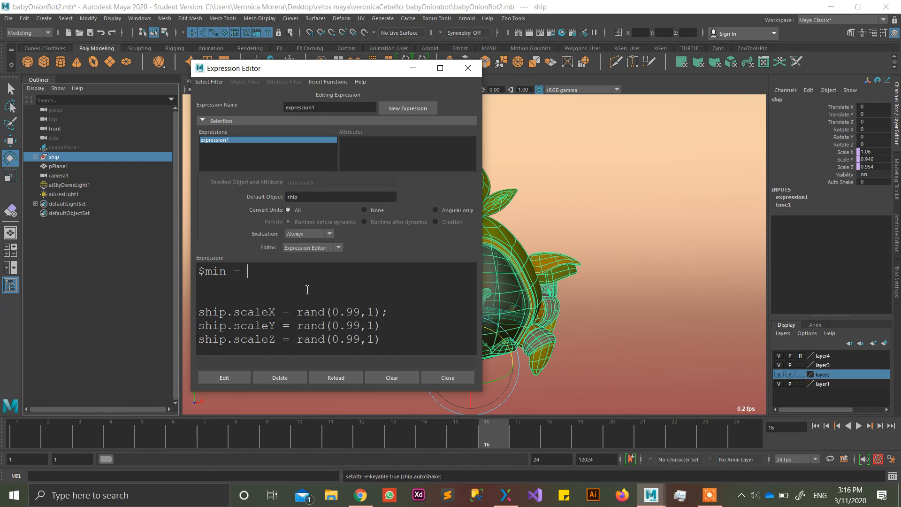
pyautogui.write('ship')
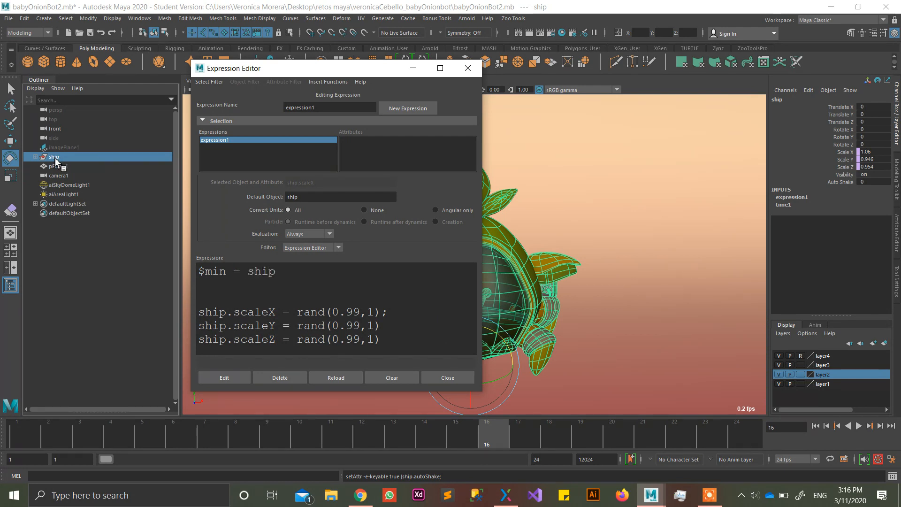
pyautogui.write('.')
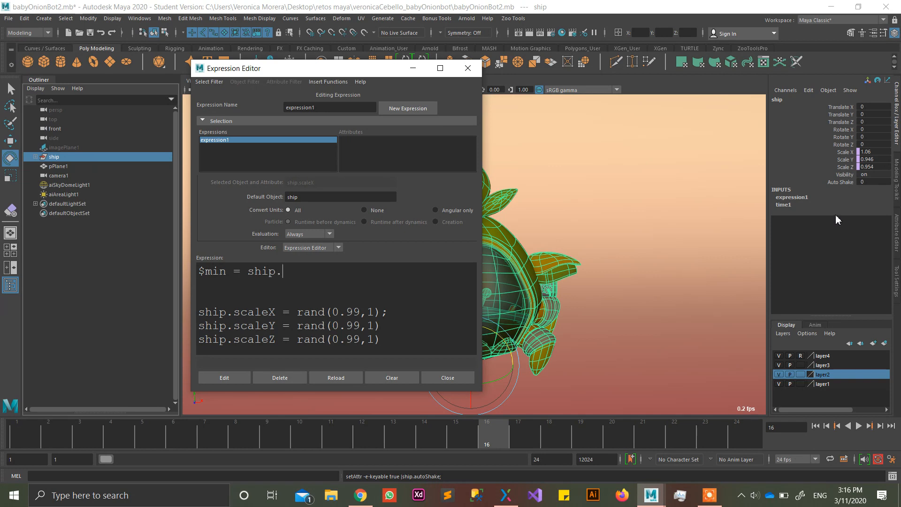
pyautogui.write('auto')
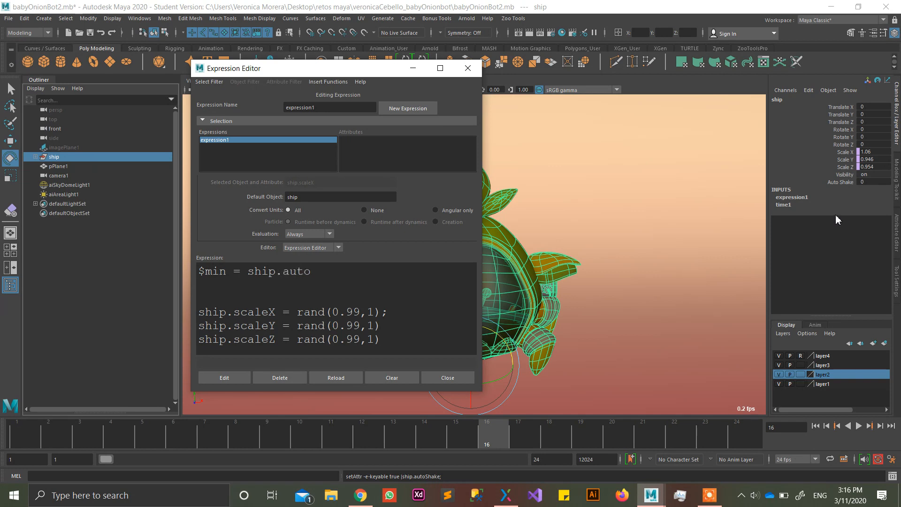
pyautogui.write('Shake')
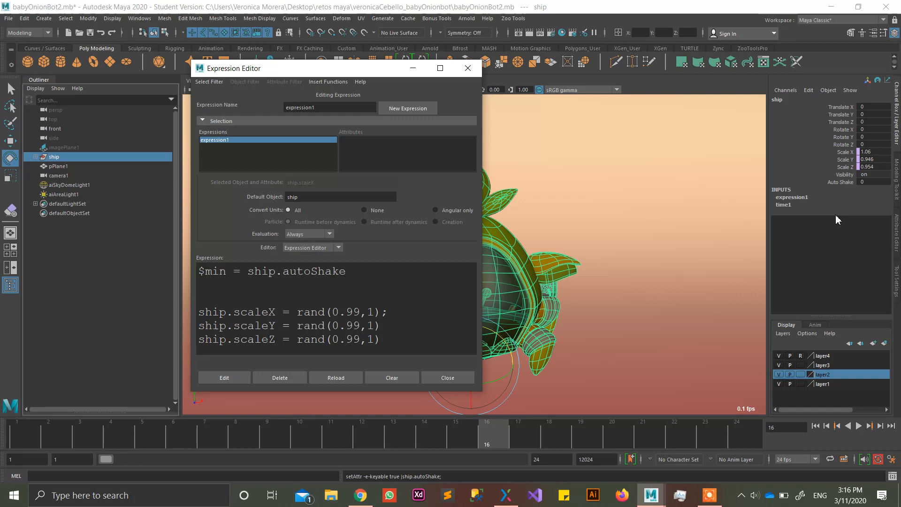
pyautogui.write('(')
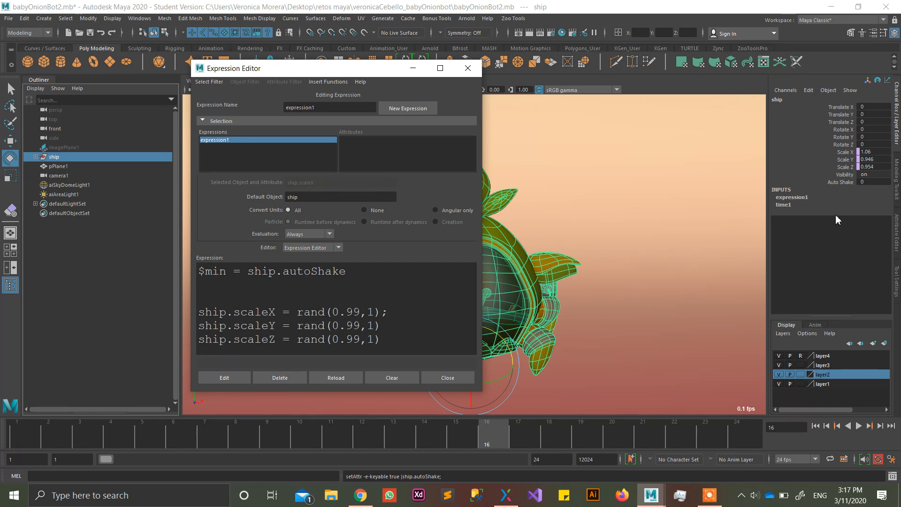
pyautogui.write('/100;')
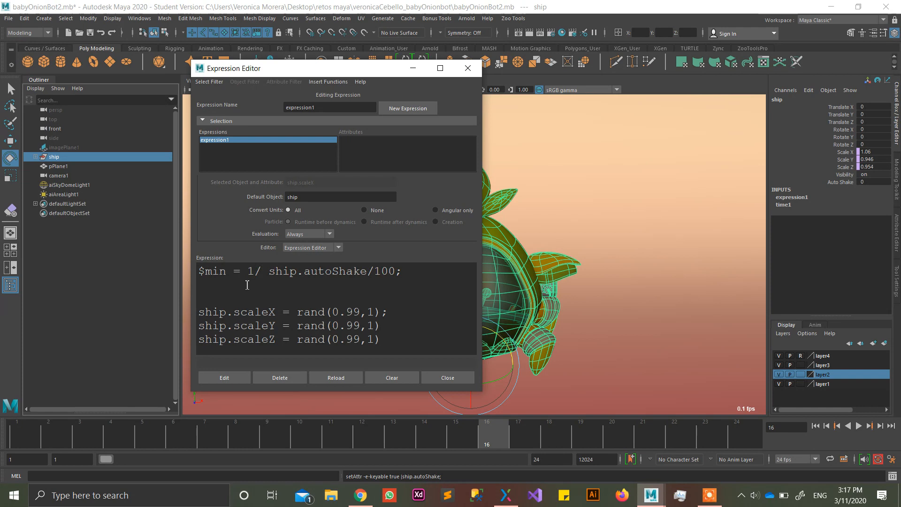
pyautogui.write('1 -')
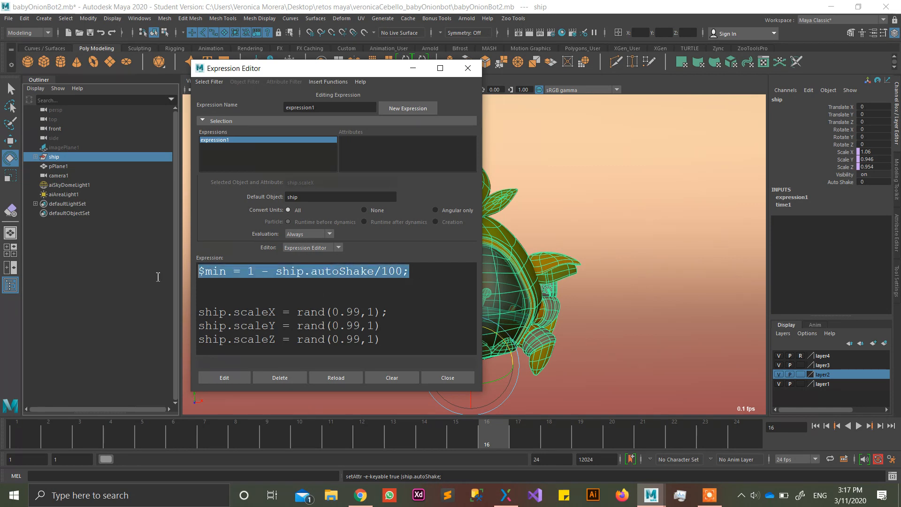
pyautogui.click(427, 270)
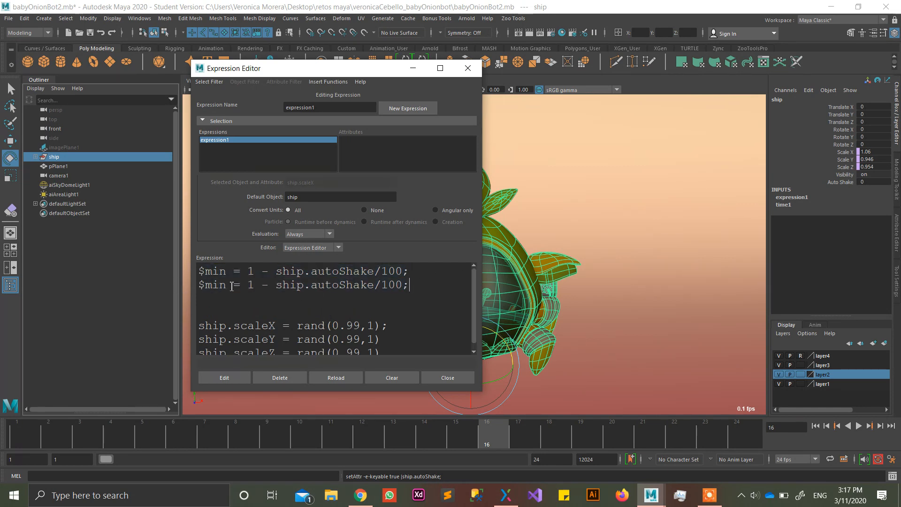
# Turn the duplicated line into $max = 1 + ship.autoShake/100; and continue past the save notice
pyautogui.write('max')
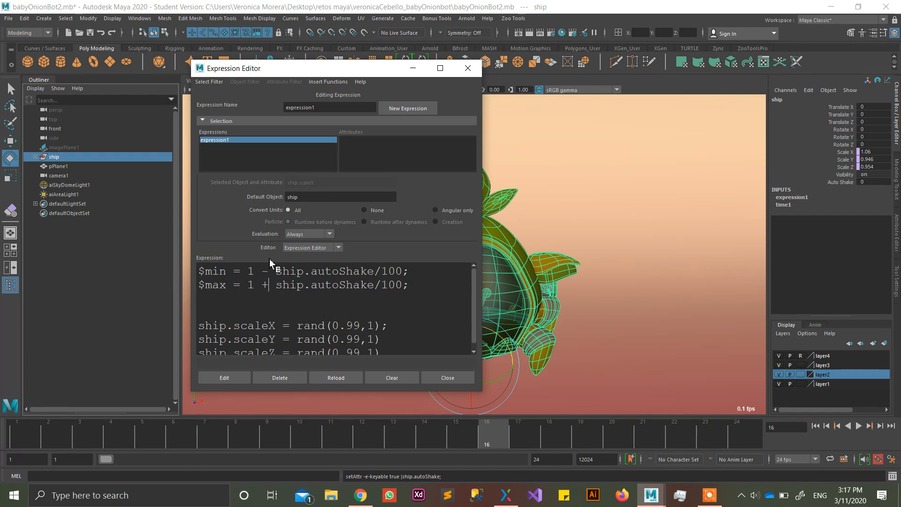
pyautogui.moveTo(408, 264)
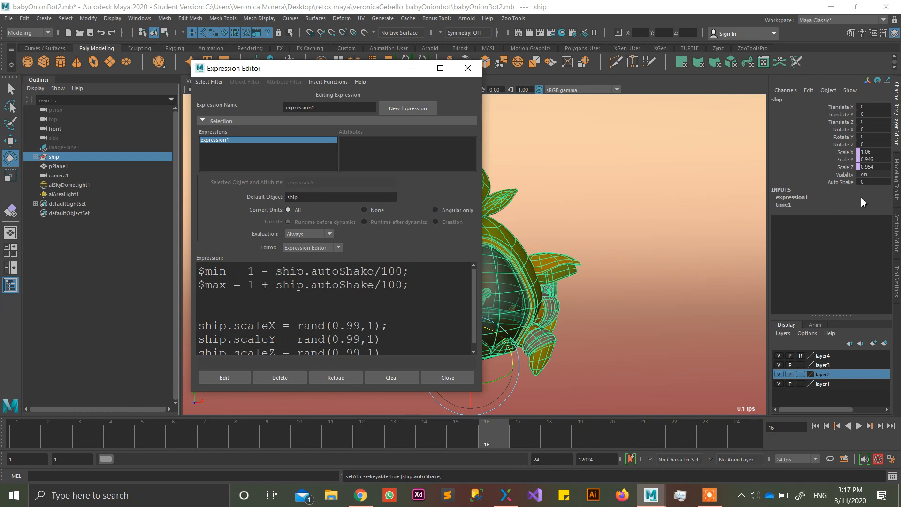
pyautogui.moveTo(868, 182)
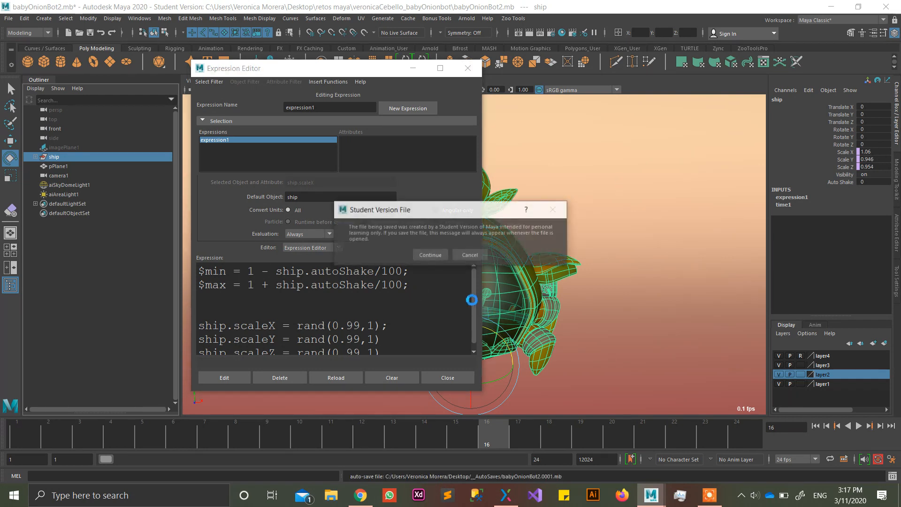
pyautogui.click(430, 254)
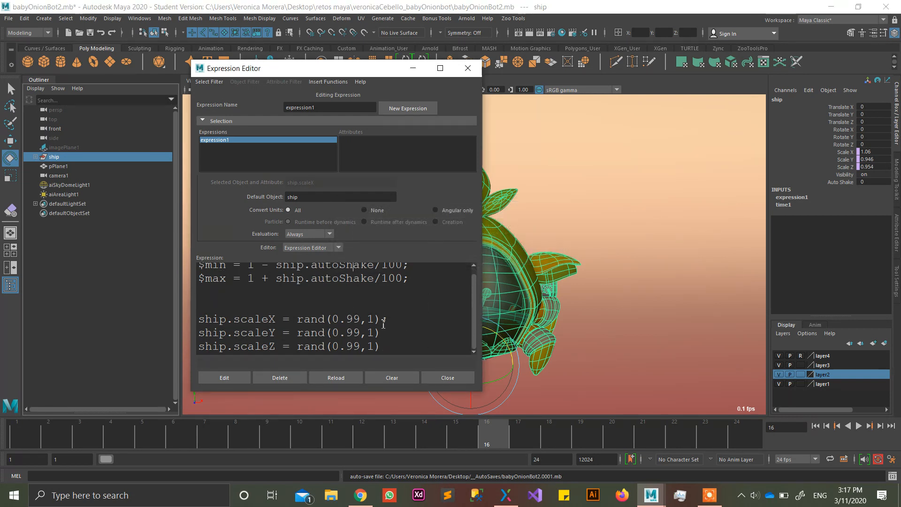
# Set the scaleX, scaleY and scaleZ lines to rand($min, $max) and apply the expression
pyautogui.moveTo(336, 319); pyautogui.dragTo(373, 319)
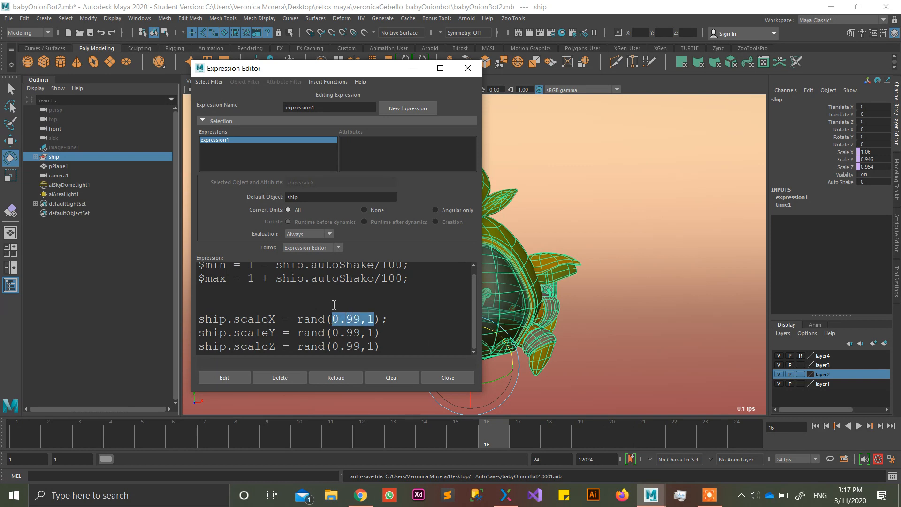
pyautogui.write('$')
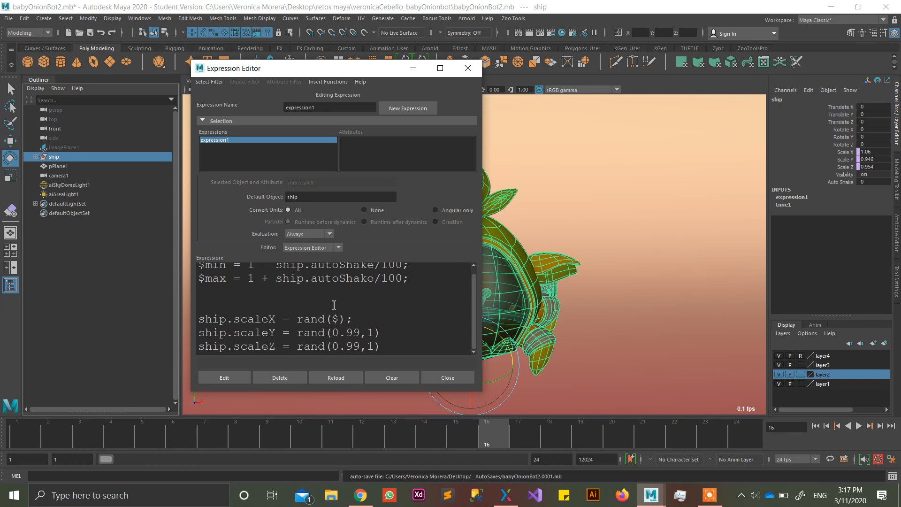
pyautogui.write('$min,')
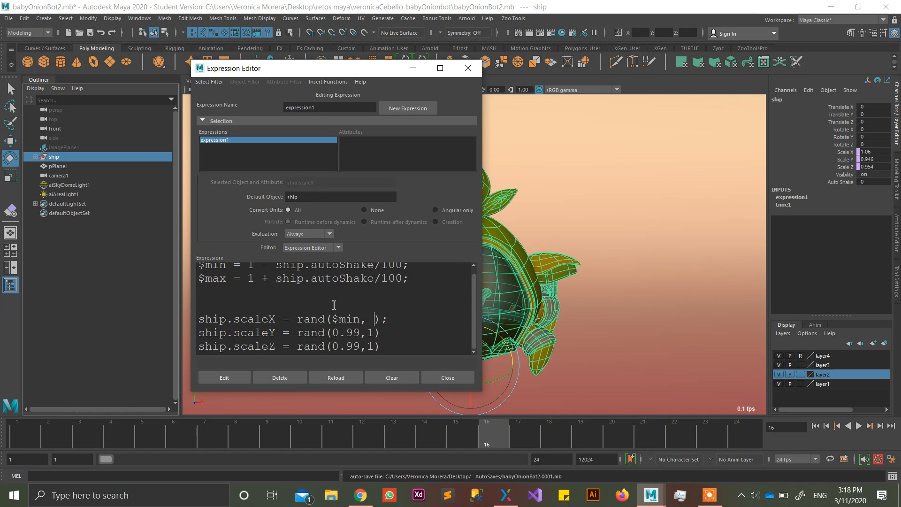
pyautogui.write('$max')
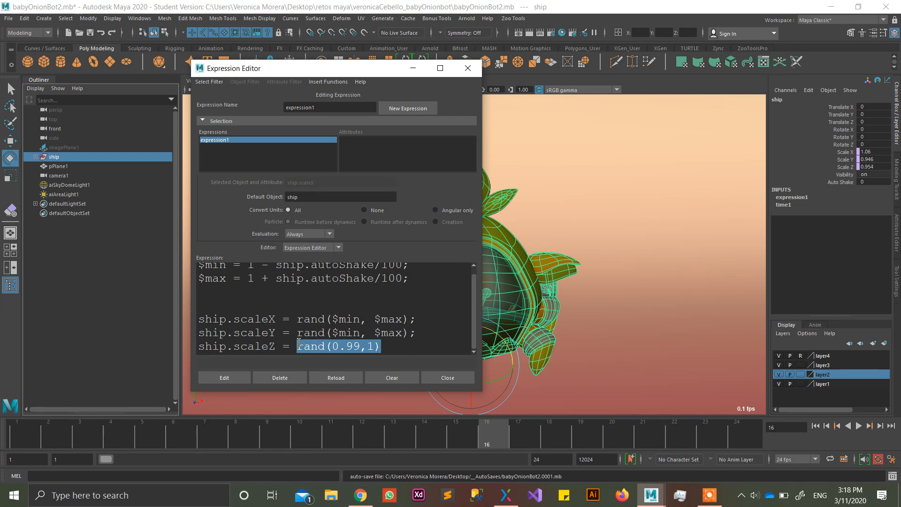
pyautogui.write('rand($min, $max);')
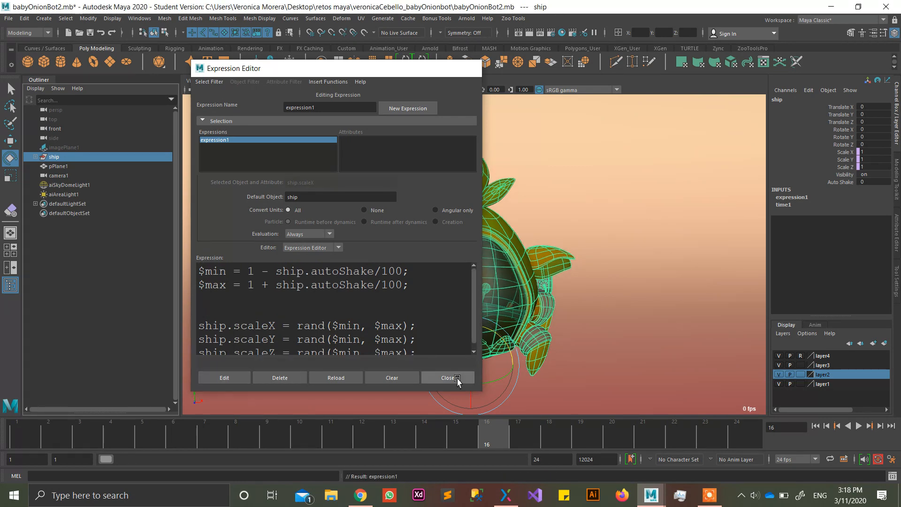
# Close the Expression Editor, select the ship and start playback
pyautogui.click(447, 377)
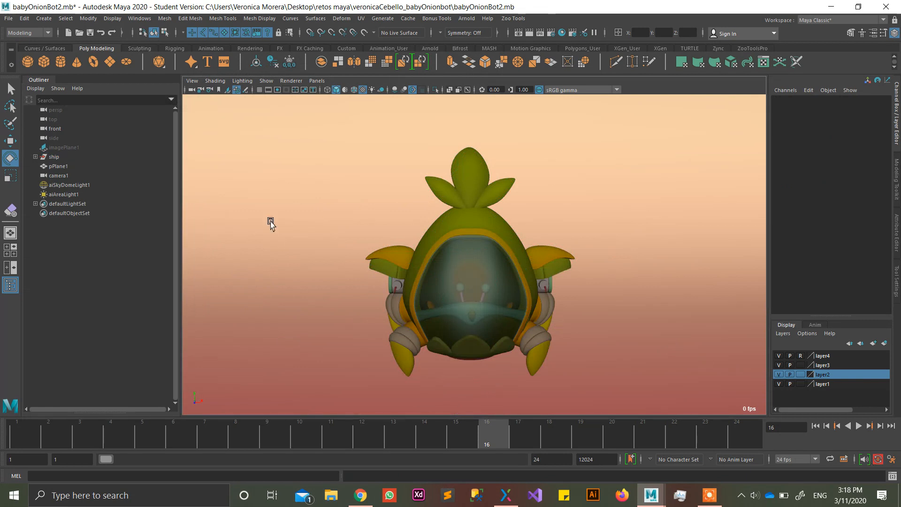
pyautogui.click(54, 156)
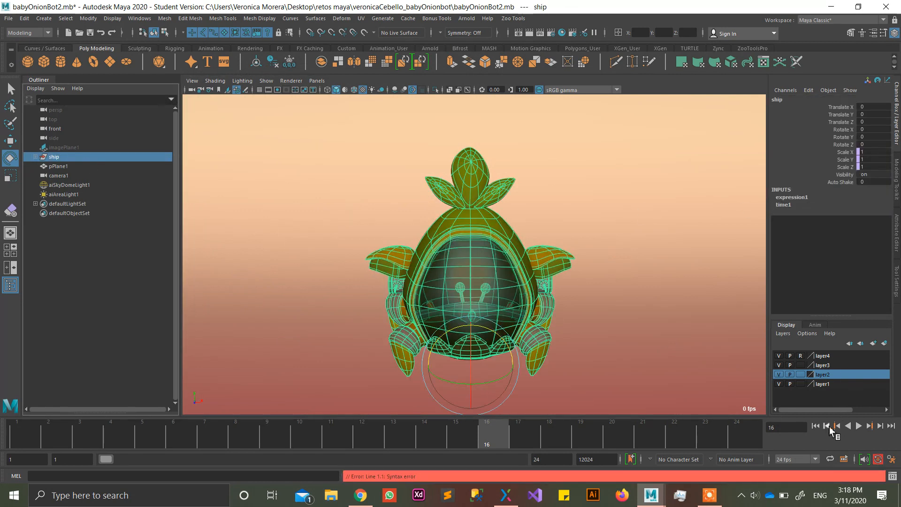
pyautogui.click(858, 426)
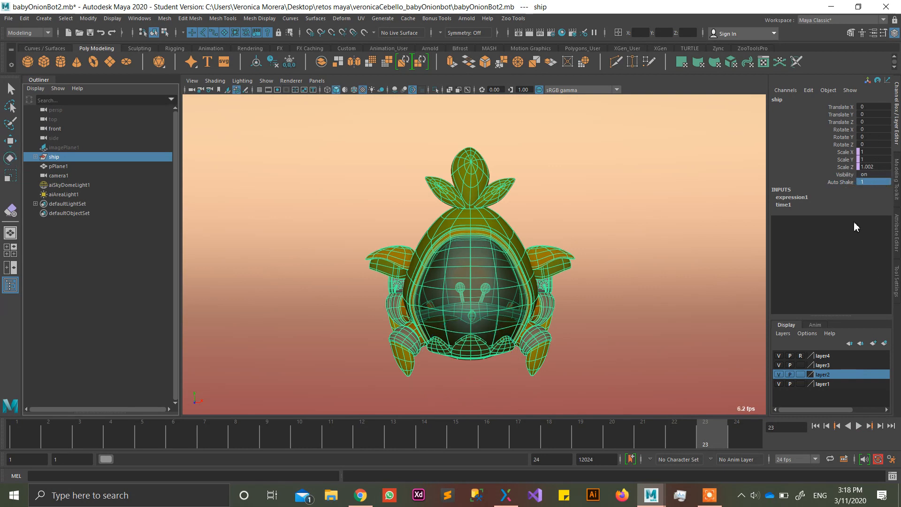
# Set Auto Shake to 0.2 on the ship and watch the slight scale jitter during playback
pyautogui.click(871, 425)
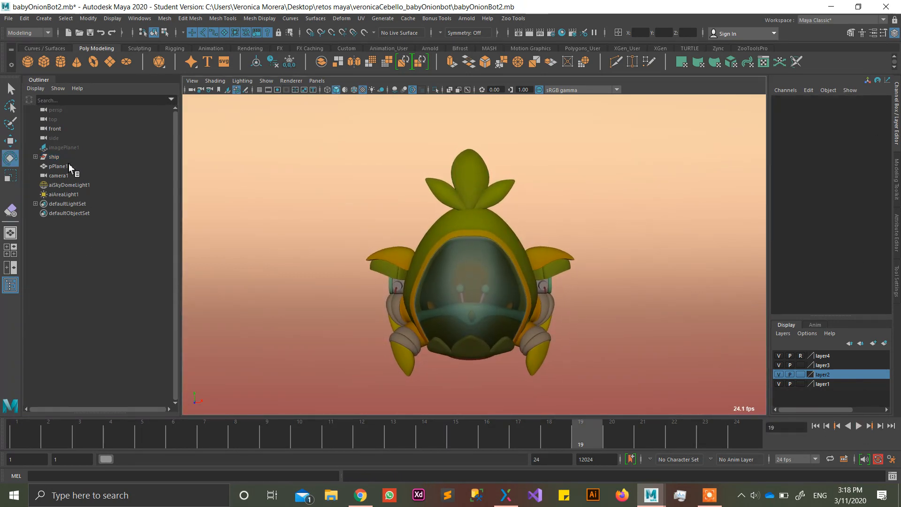
pyautogui.click(55, 155)
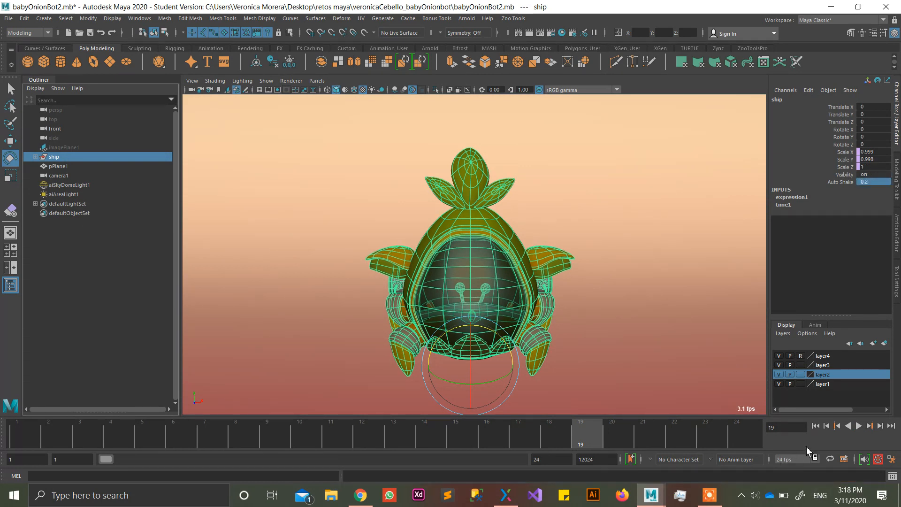
pyautogui.click(858, 426)
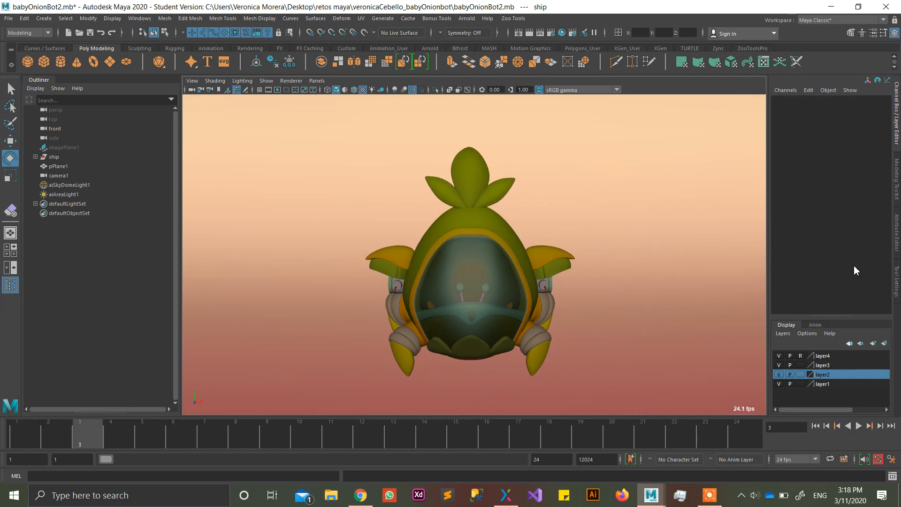
# Raise the ship's Auto Shake to 5, then 1.7, and play back to watch it shake
pyautogui.click(53, 156)
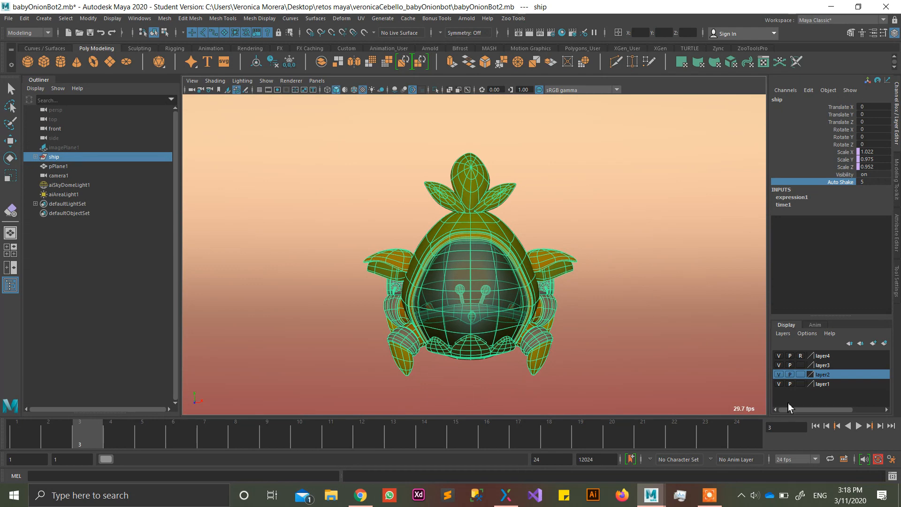
pyautogui.click(859, 427)
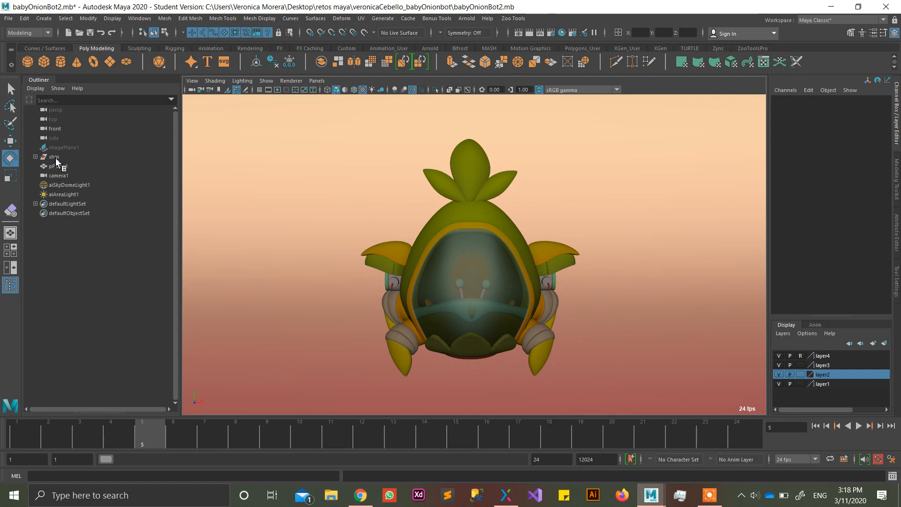
pyautogui.click(53, 155)
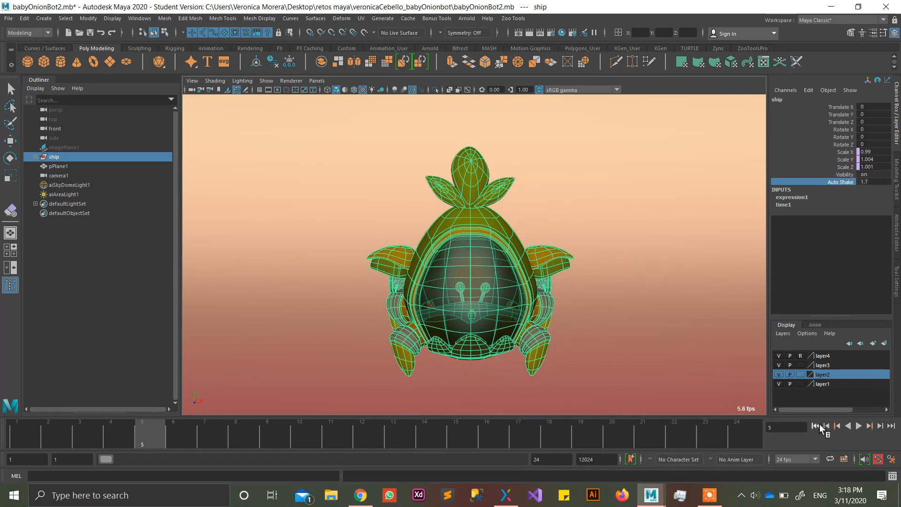
pyautogui.click(858, 426)
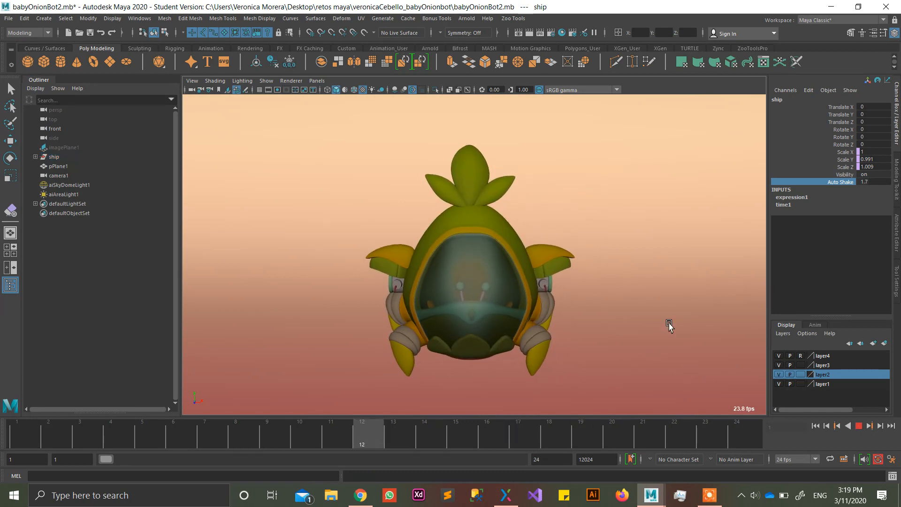
# Lower Auto Shake to 1.3, replay the animation and stop playback
pyautogui.click(870, 439)
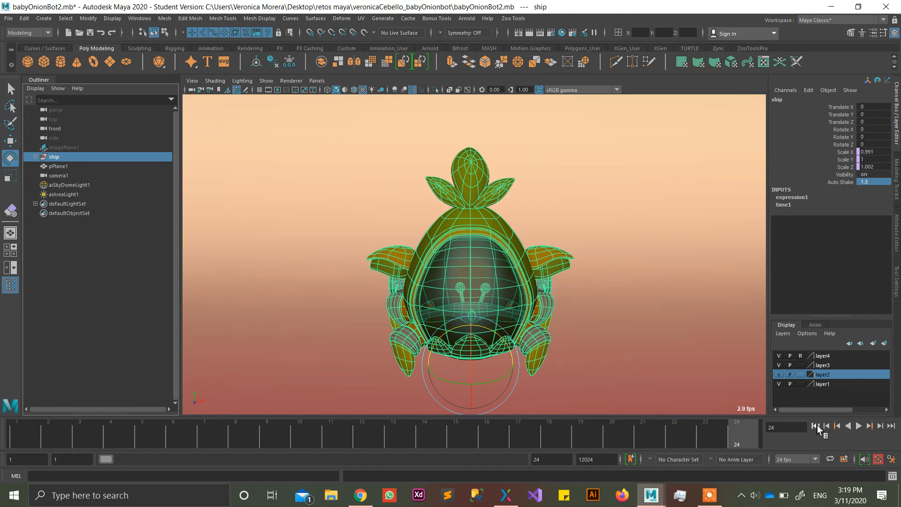
pyautogui.click(858, 426)
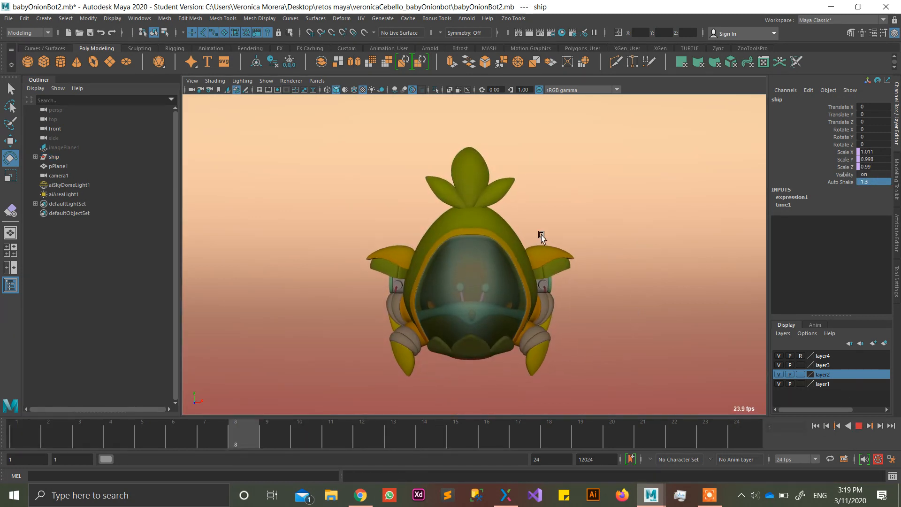
pyautogui.click(859, 426)
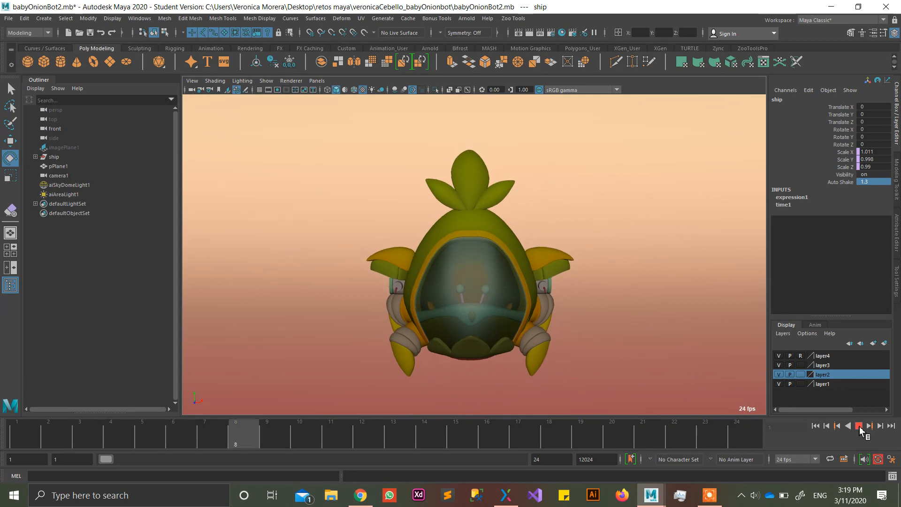
pyautogui.click(860, 426)
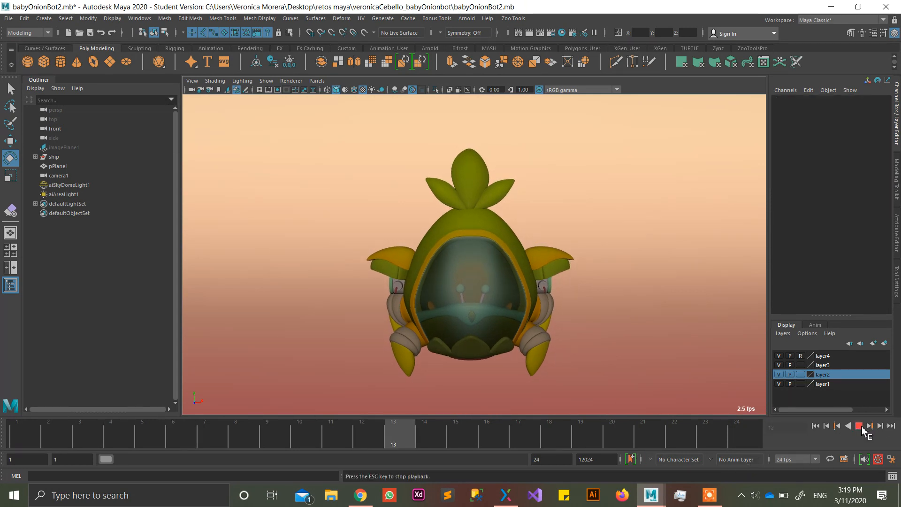